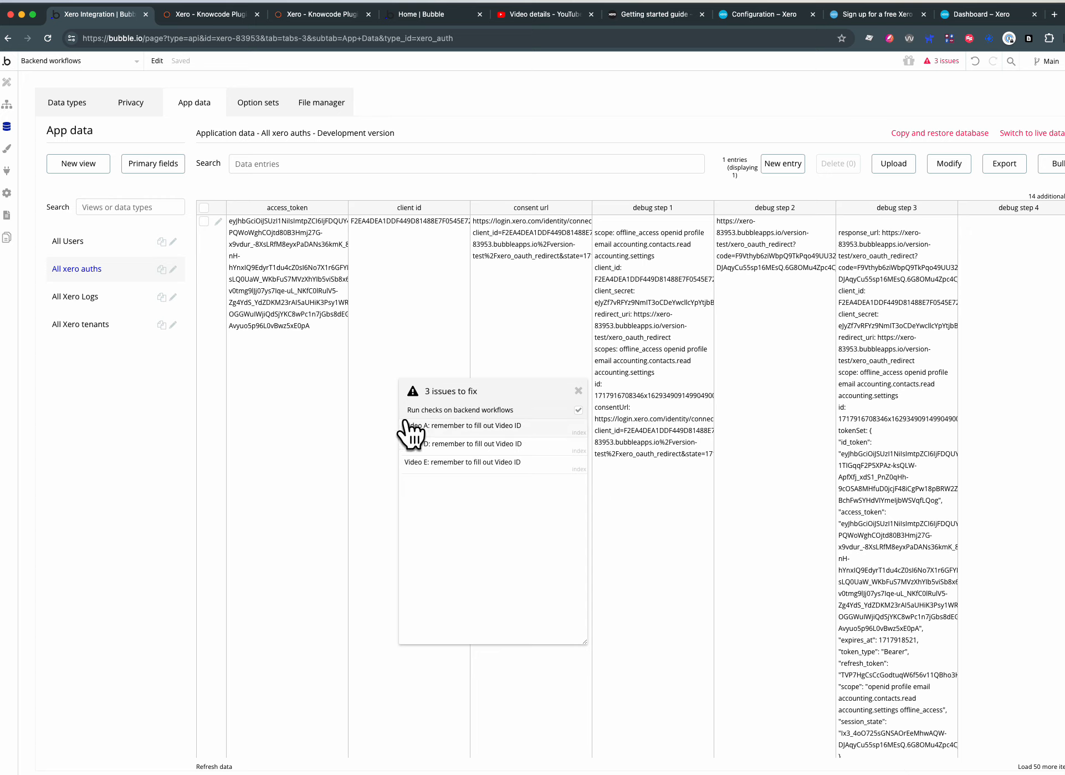
mouse_move(146, 314)
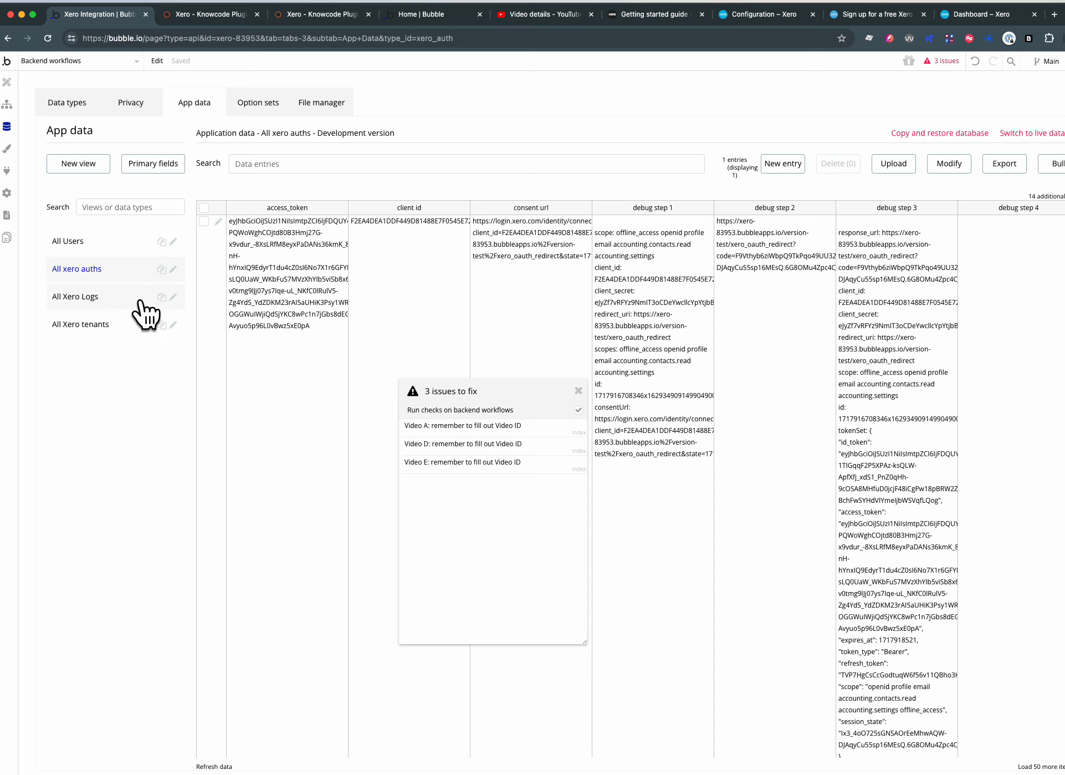
mouse_move(523, 337)
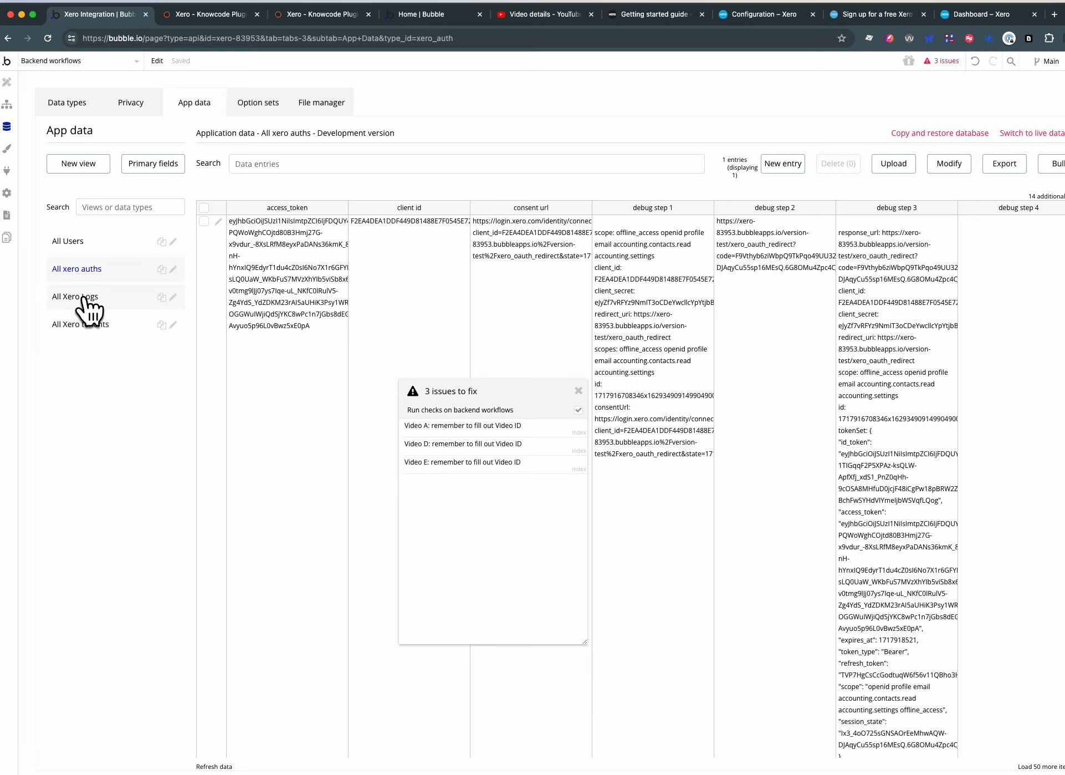
- Browse the Xero Logs and Xero Tenants data records, then return to xero auth
left_click(75, 295)
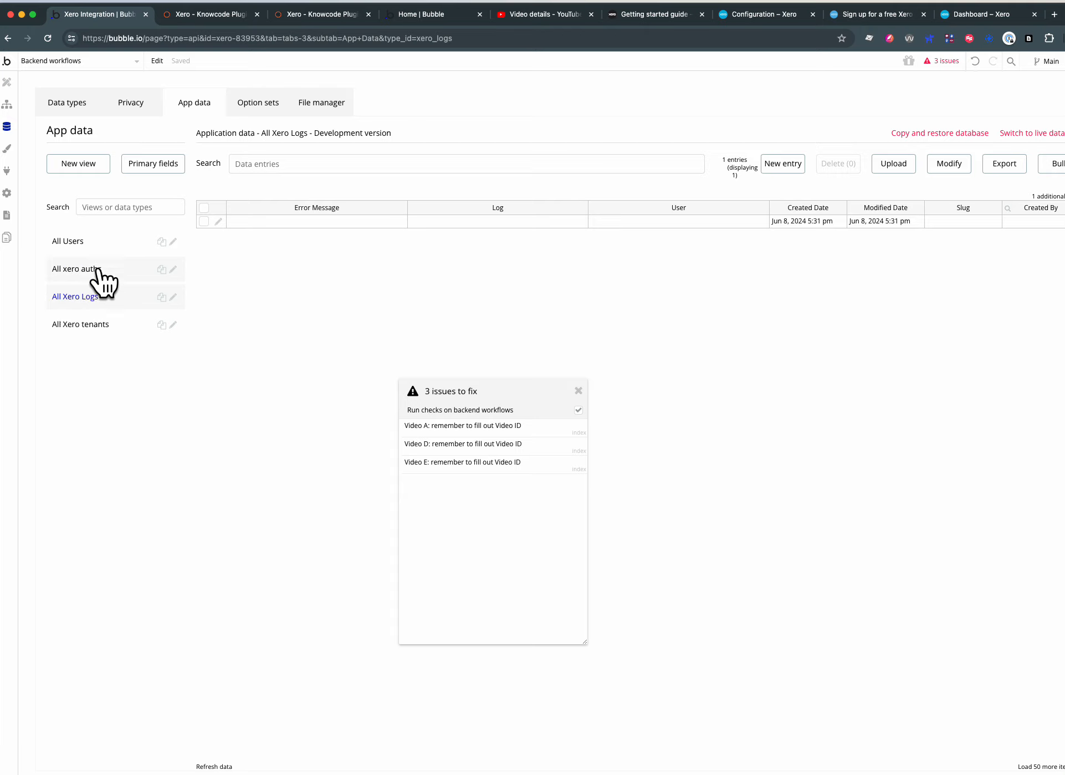
left_click(79, 323)
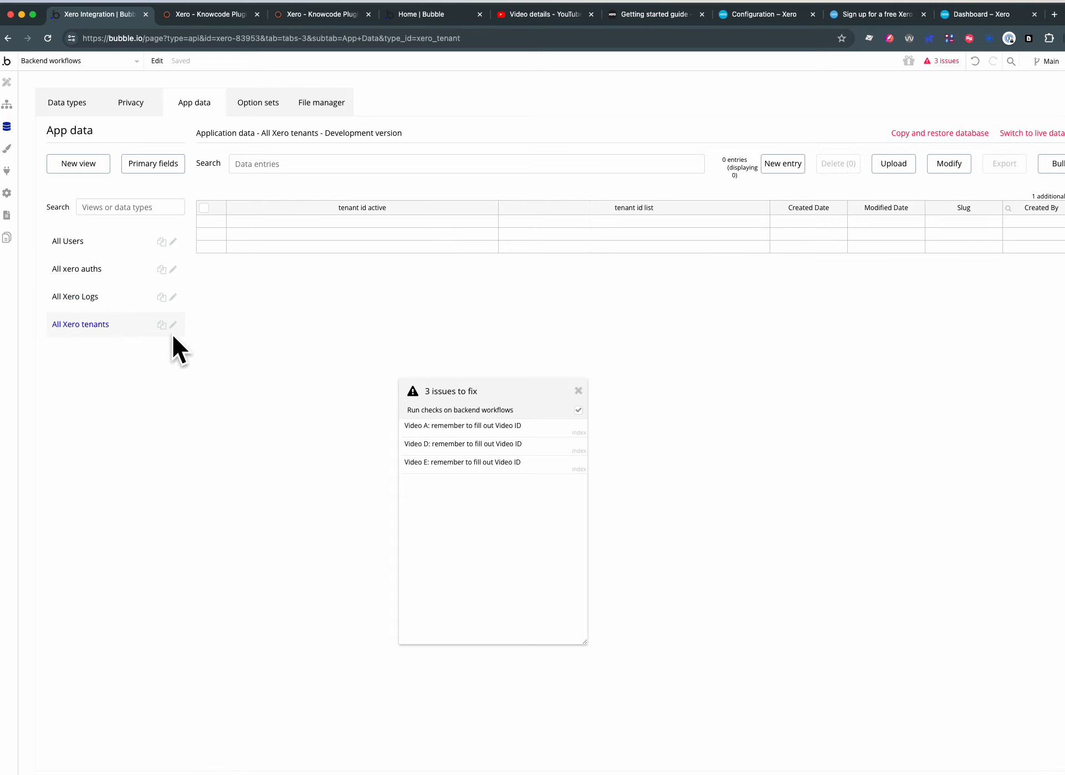
mouse_move(234, 325)
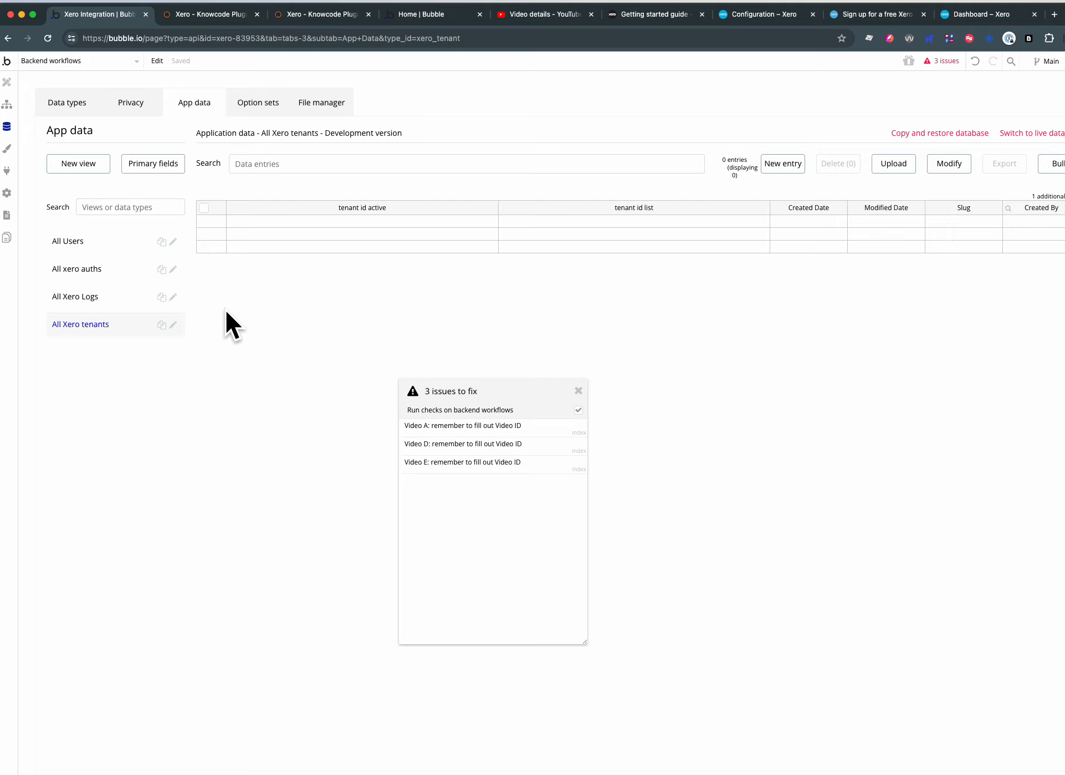
left_click(76, 268)
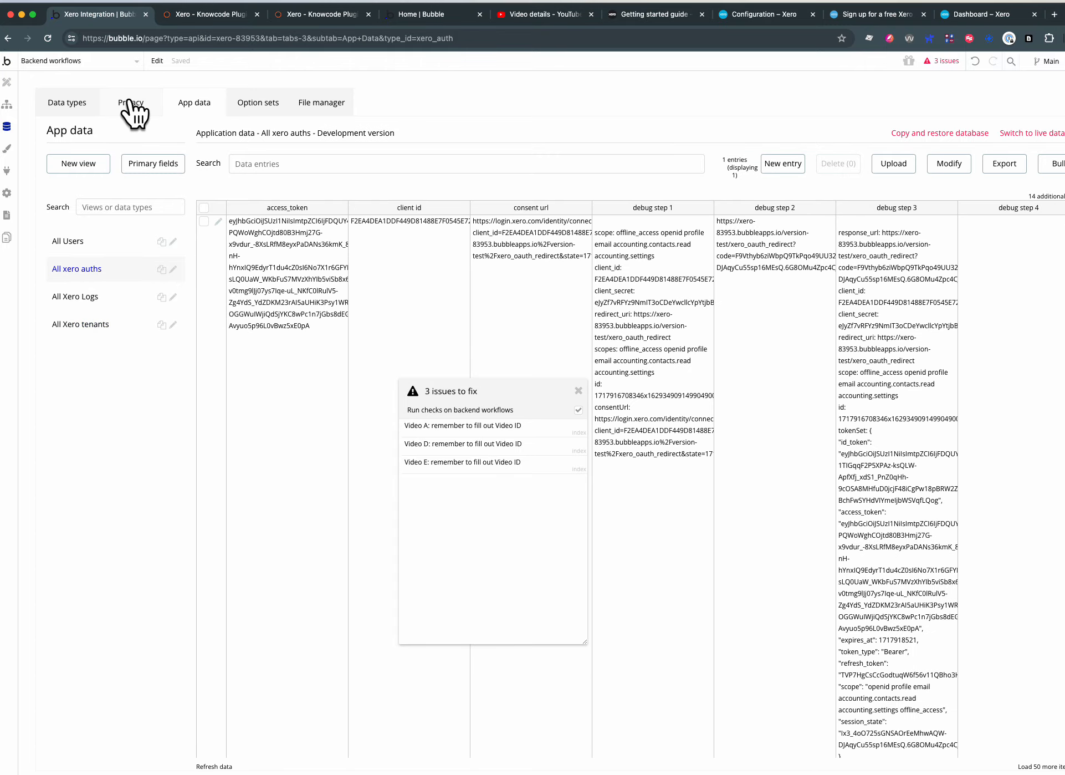
- Review the privacy rules for Xero Logs and xero auth, ending on xero auth's Private rule
left_click(131, 103)
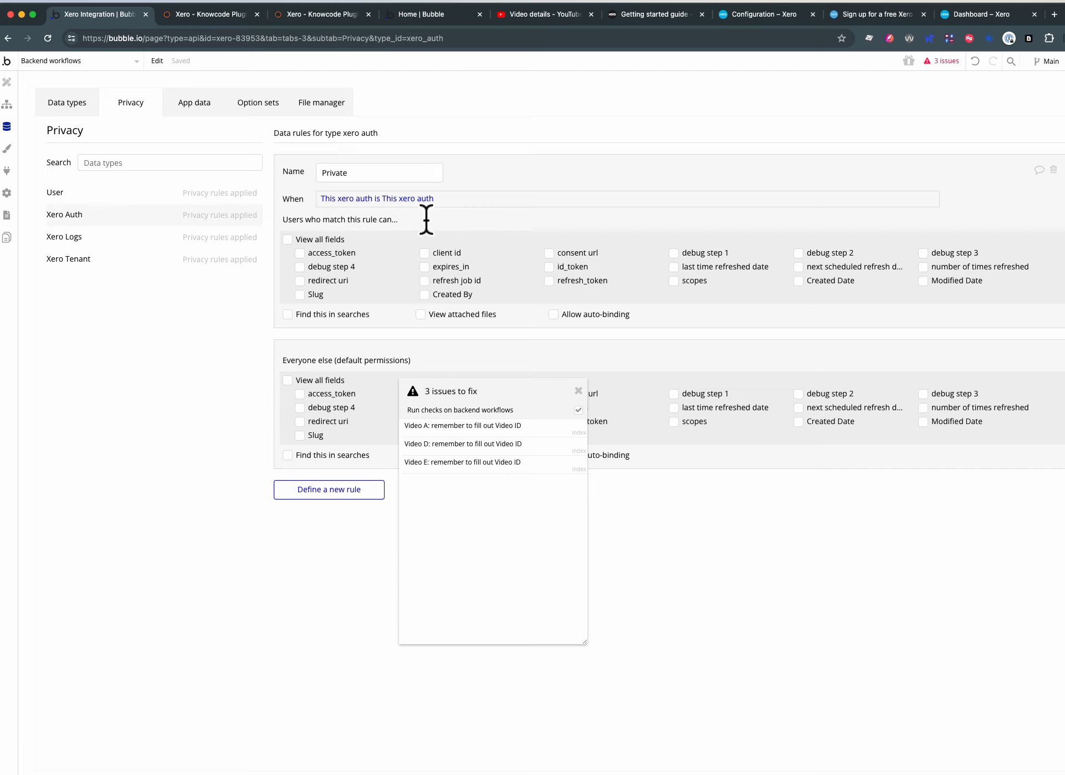
mouse_move(217, 246)
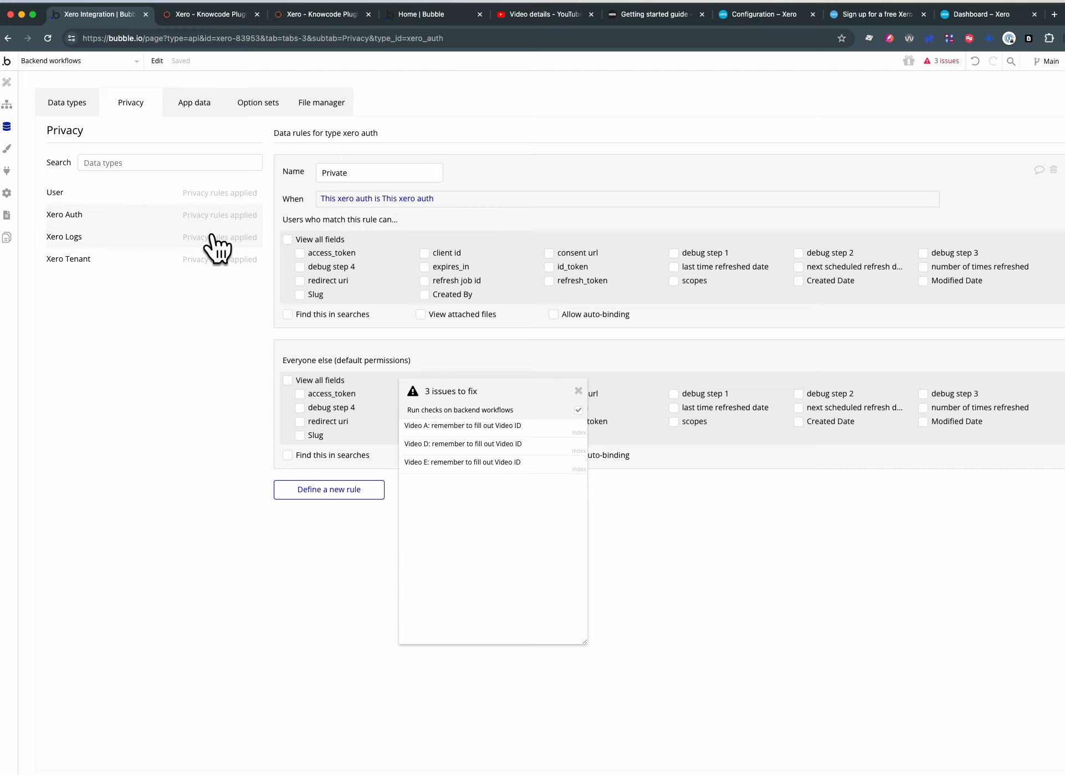
left_click(64, 236)
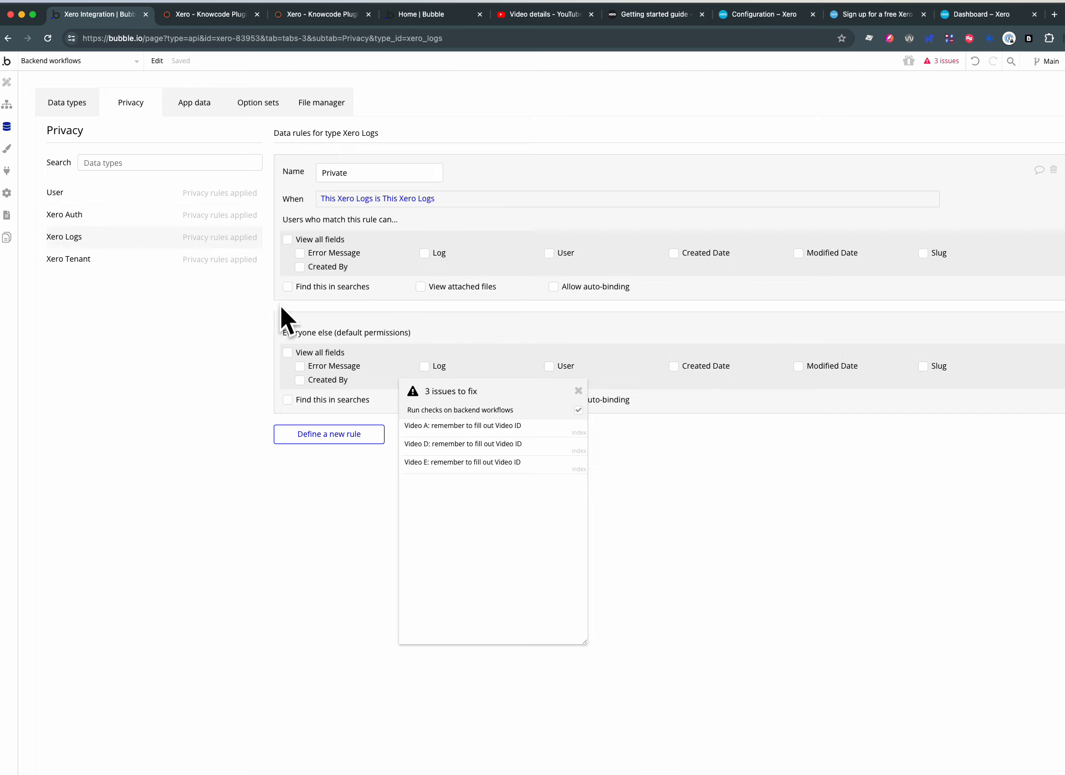
left_click(68, 258)
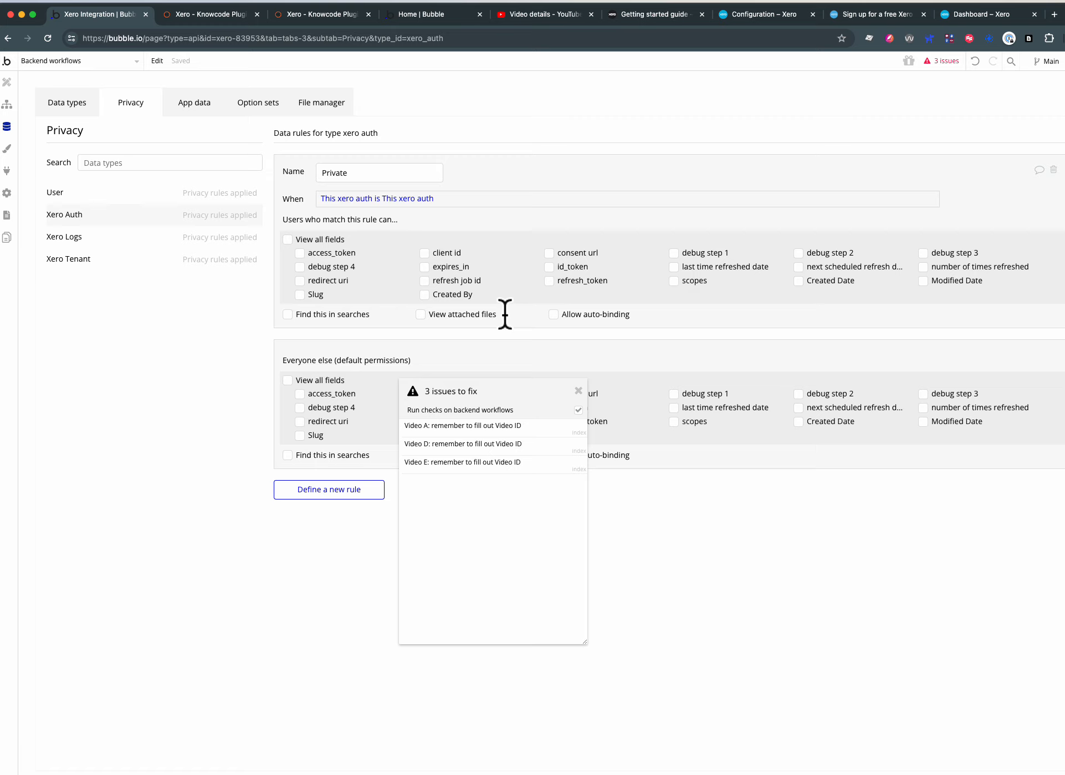
mouse_move(83, 92)
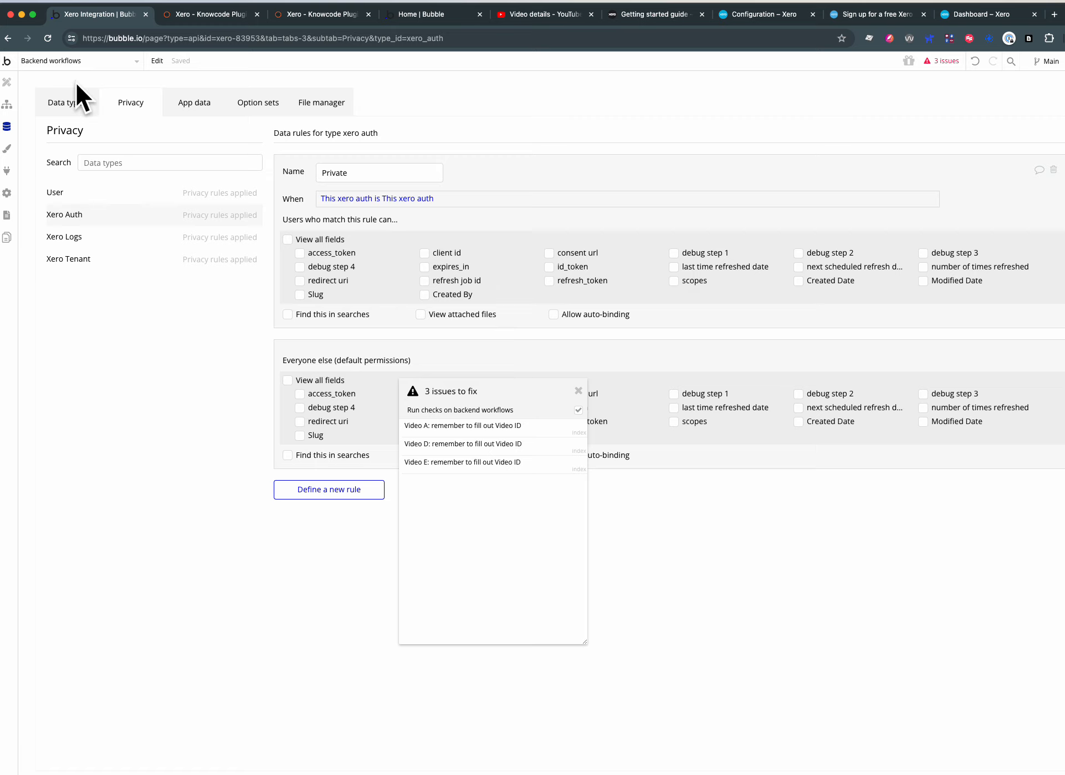
- Navigate from the page selector to the app's backend workflows
left_click(74, 61)
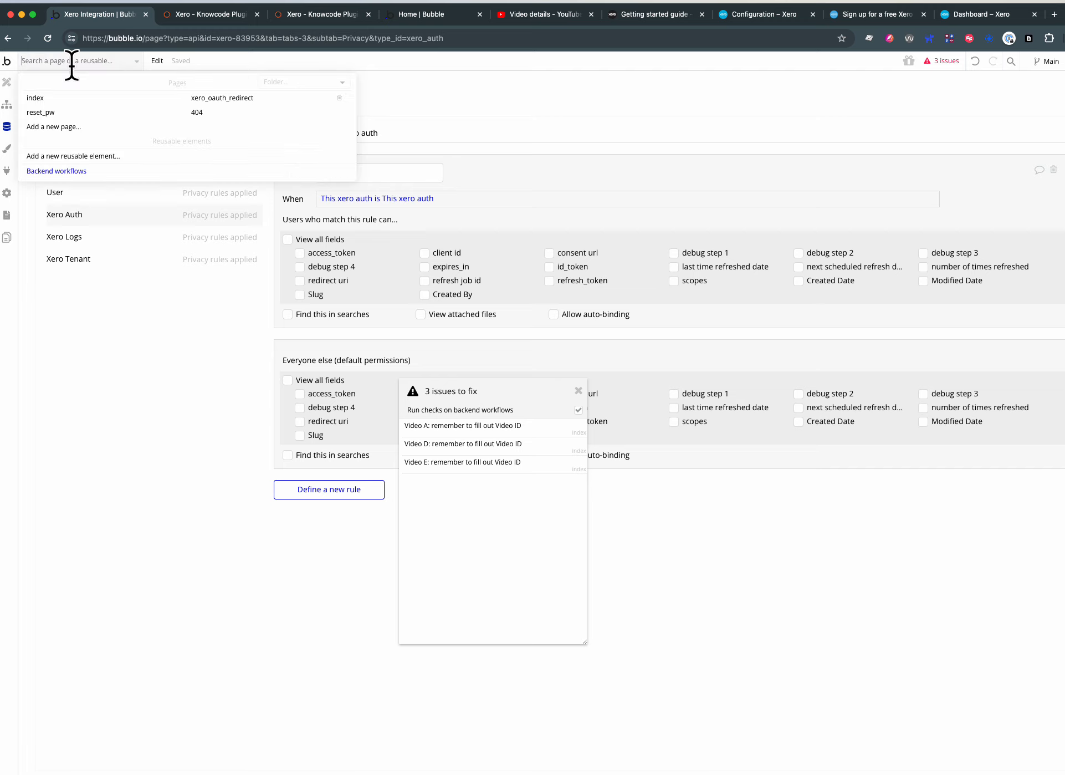
mouse_move(57, 170)
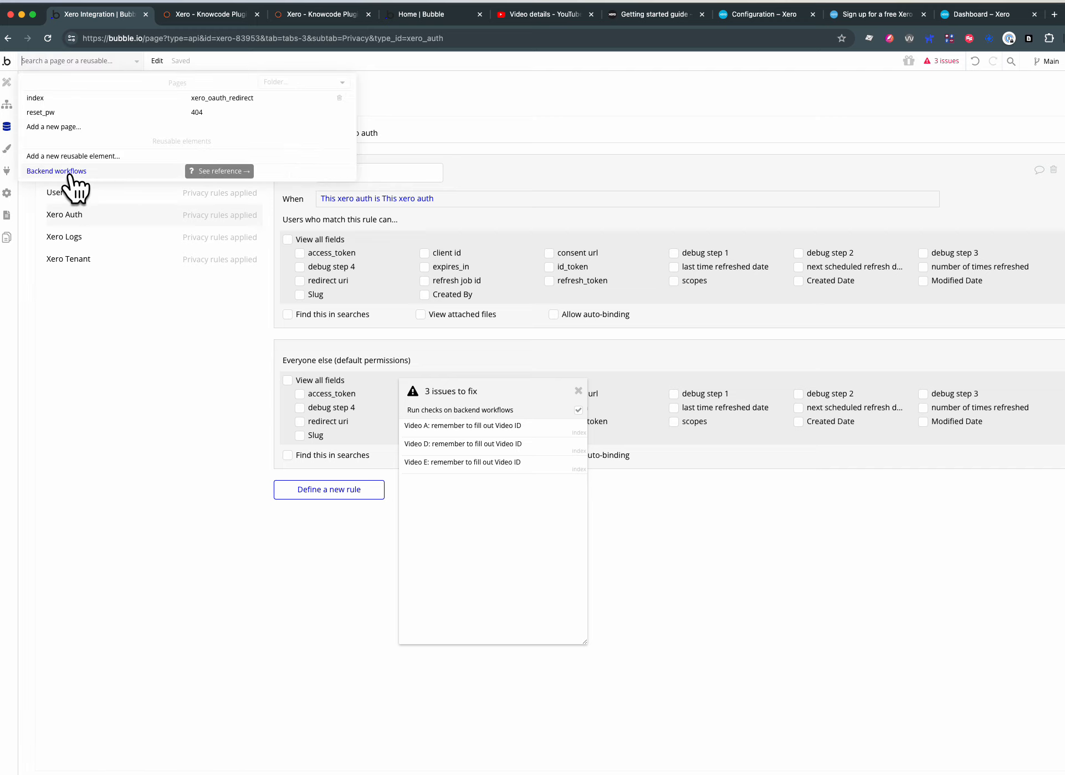
mouse_move(362, 294)
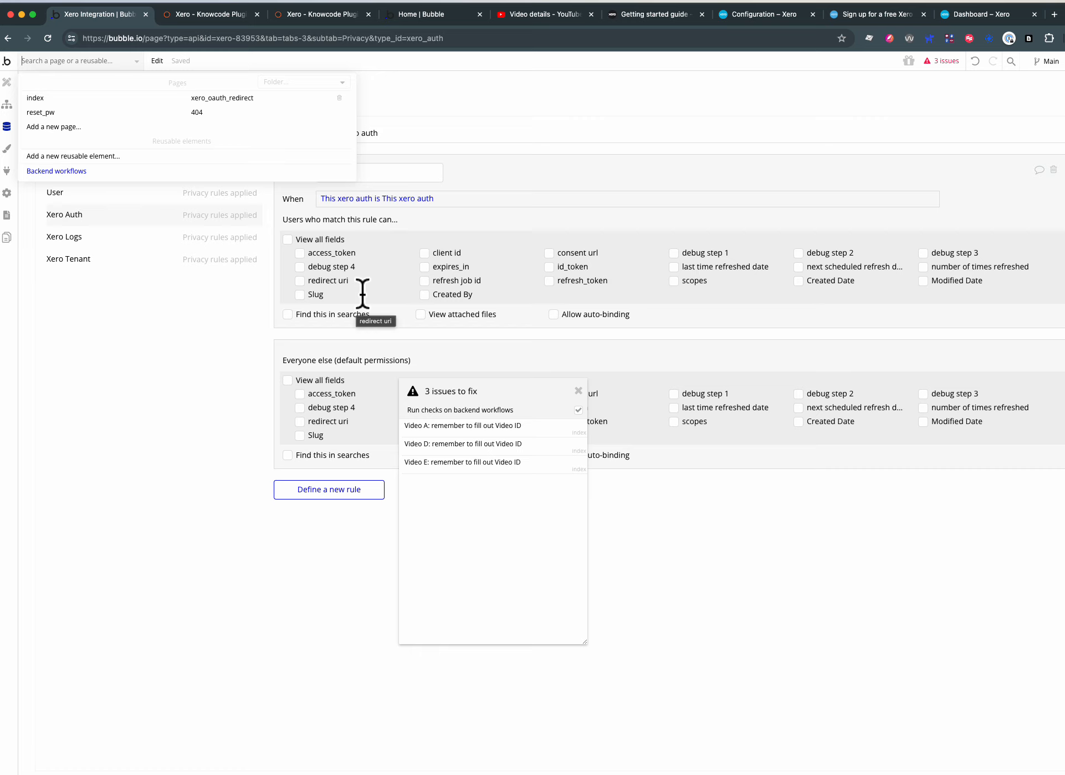
mouse_move(365, 329)
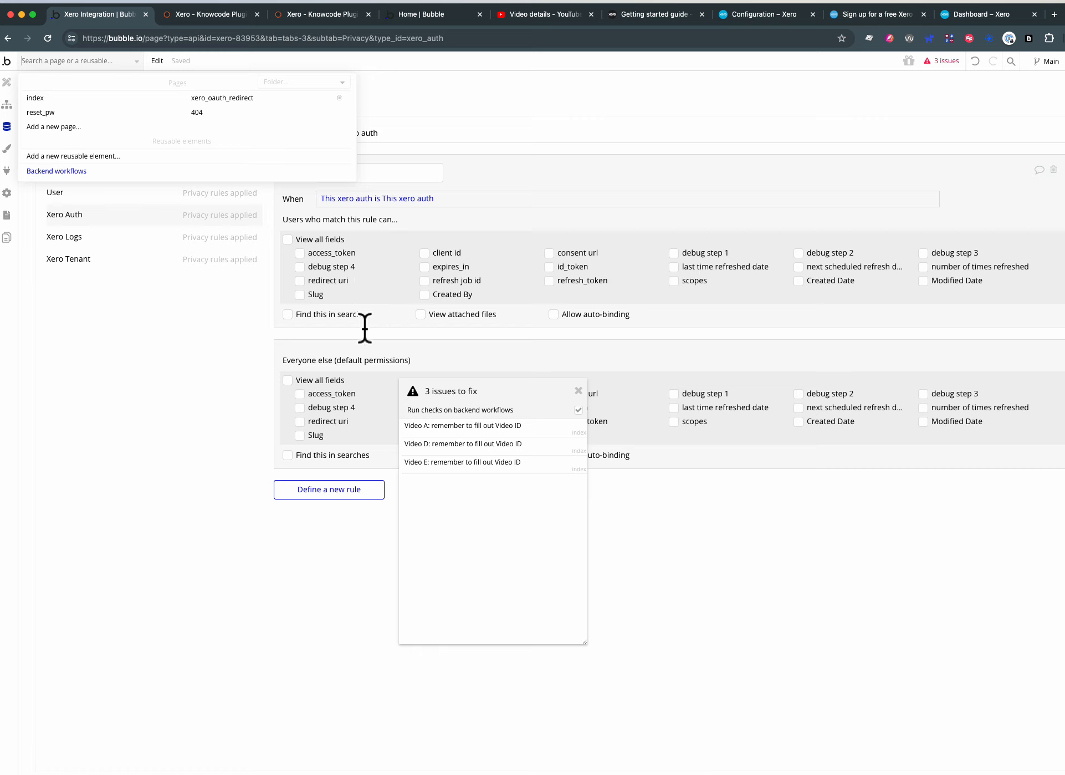
mouse_move(407, 346)
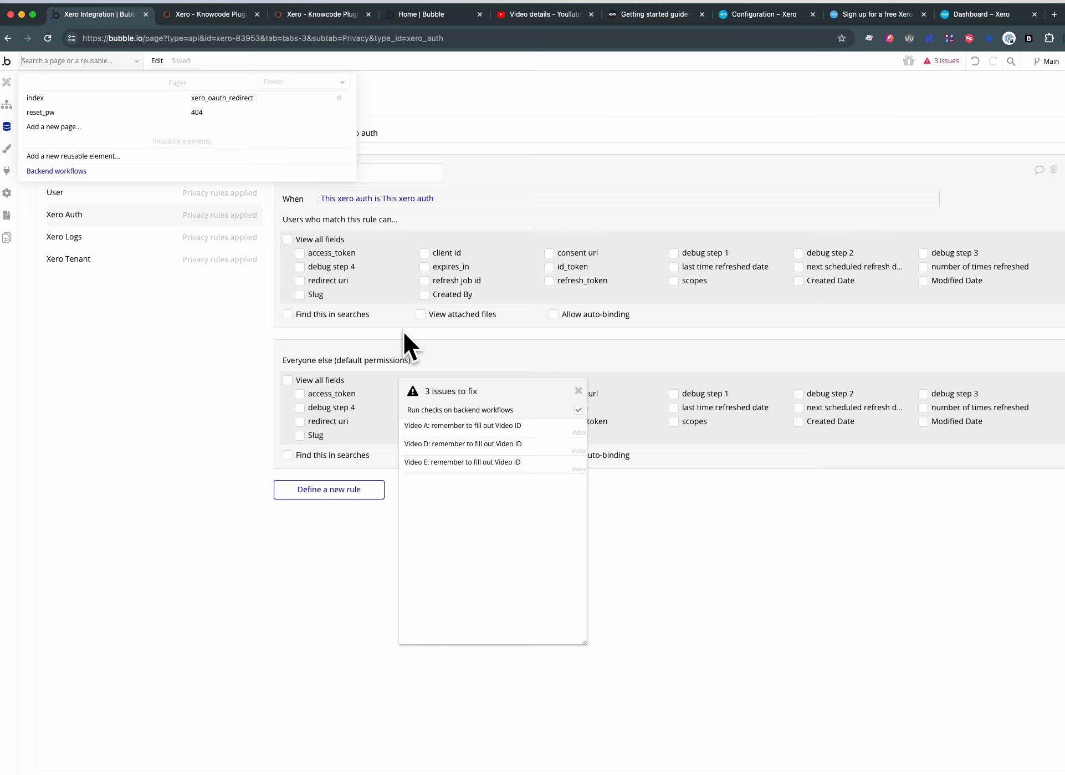
left_click(56, 171)
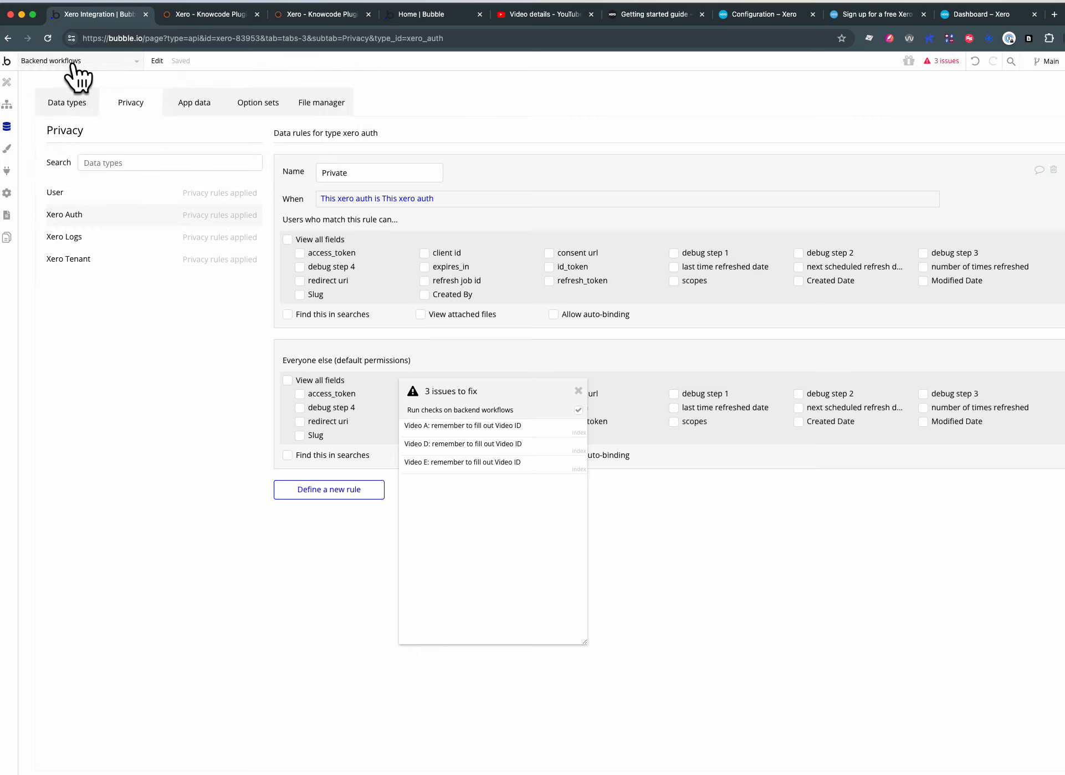
left_click(78, 61)
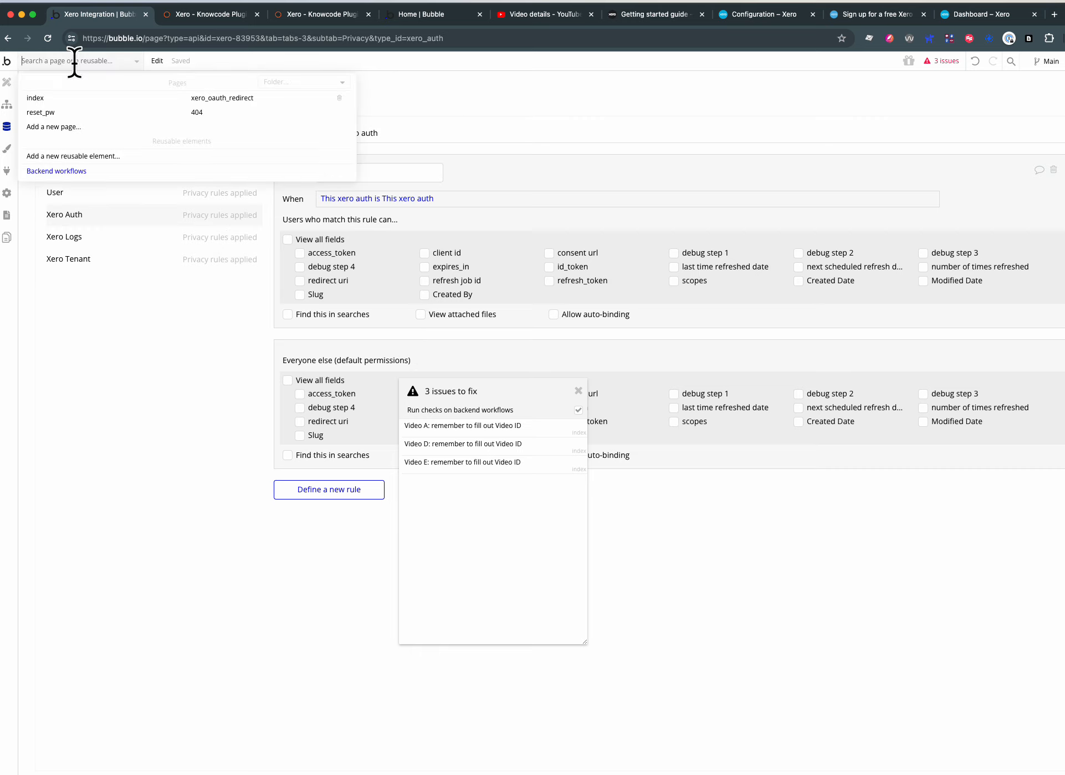
left_click(56, 170)
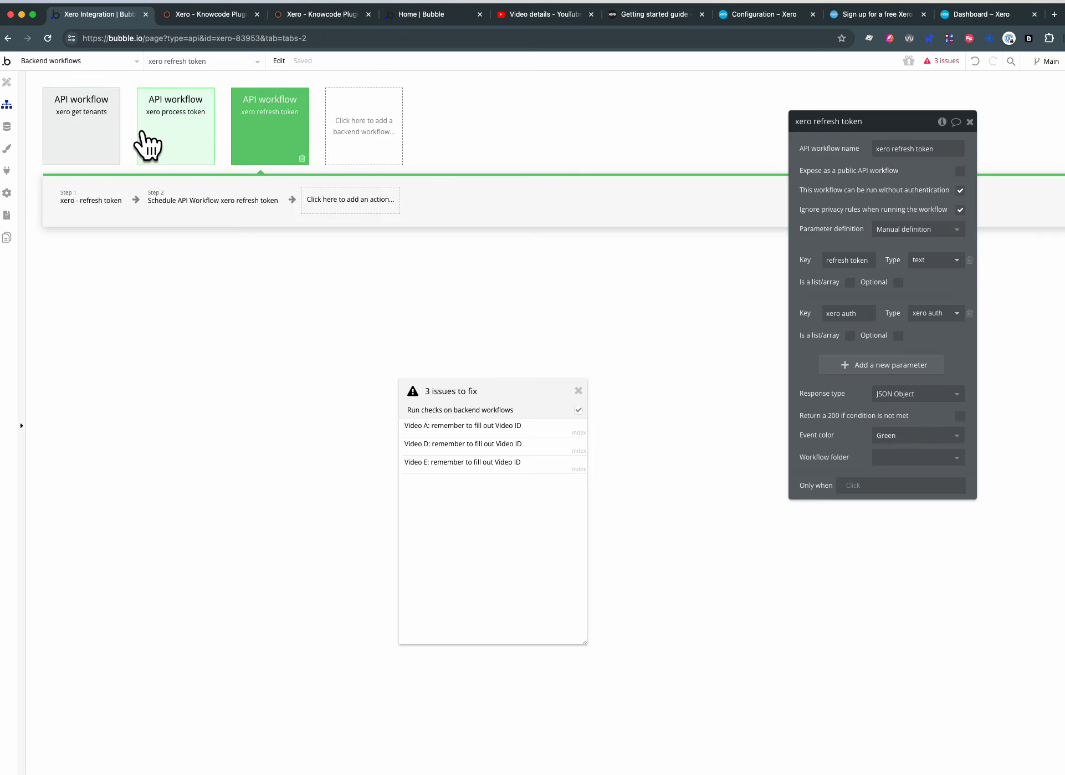
mouse_move(257, 131)
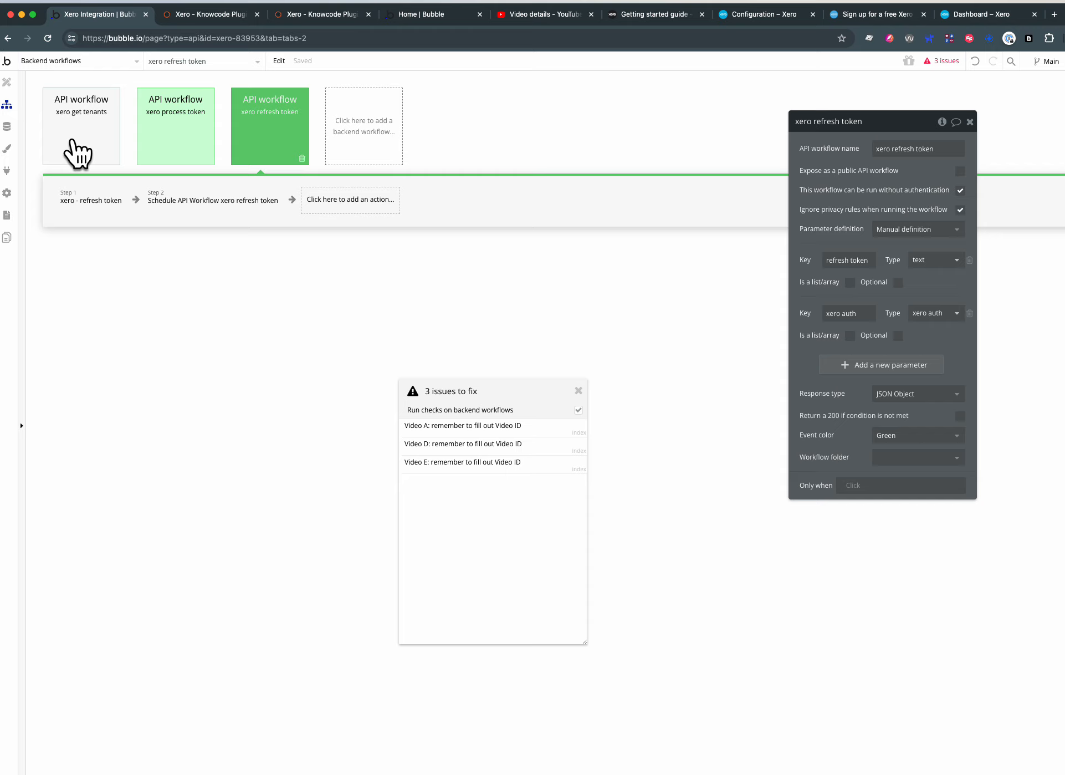
mouse_move(246, 181)
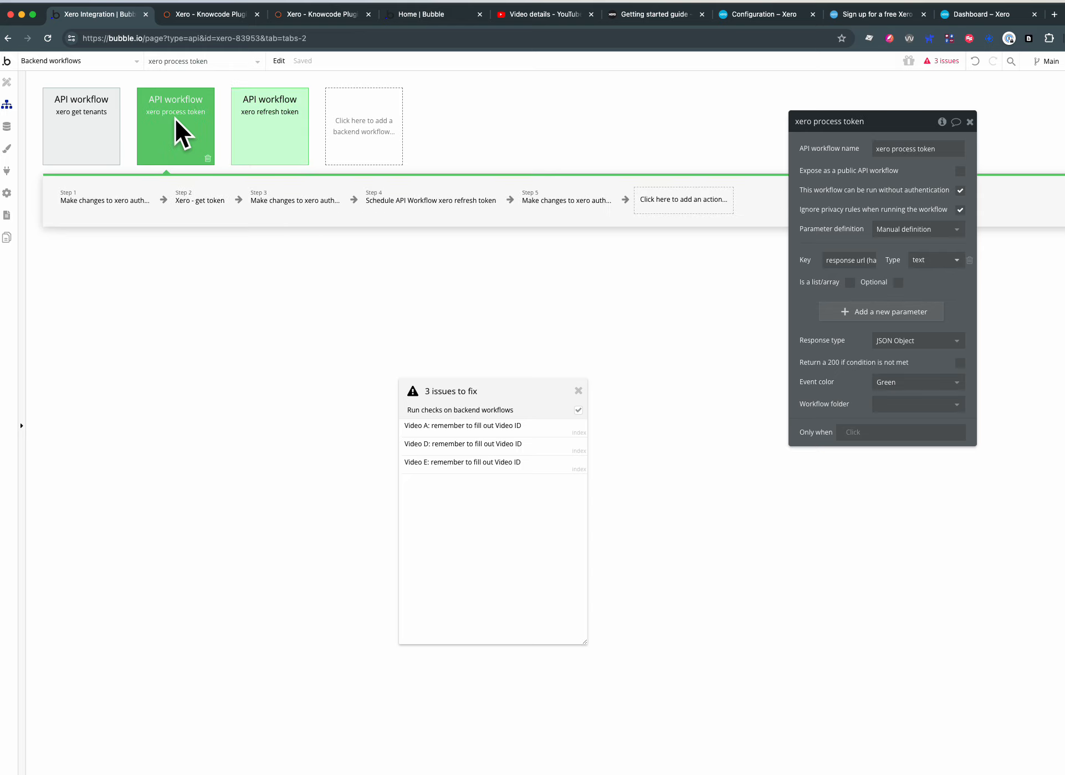
- Switch to the index page's click-event workflows
left_click(76, 61)
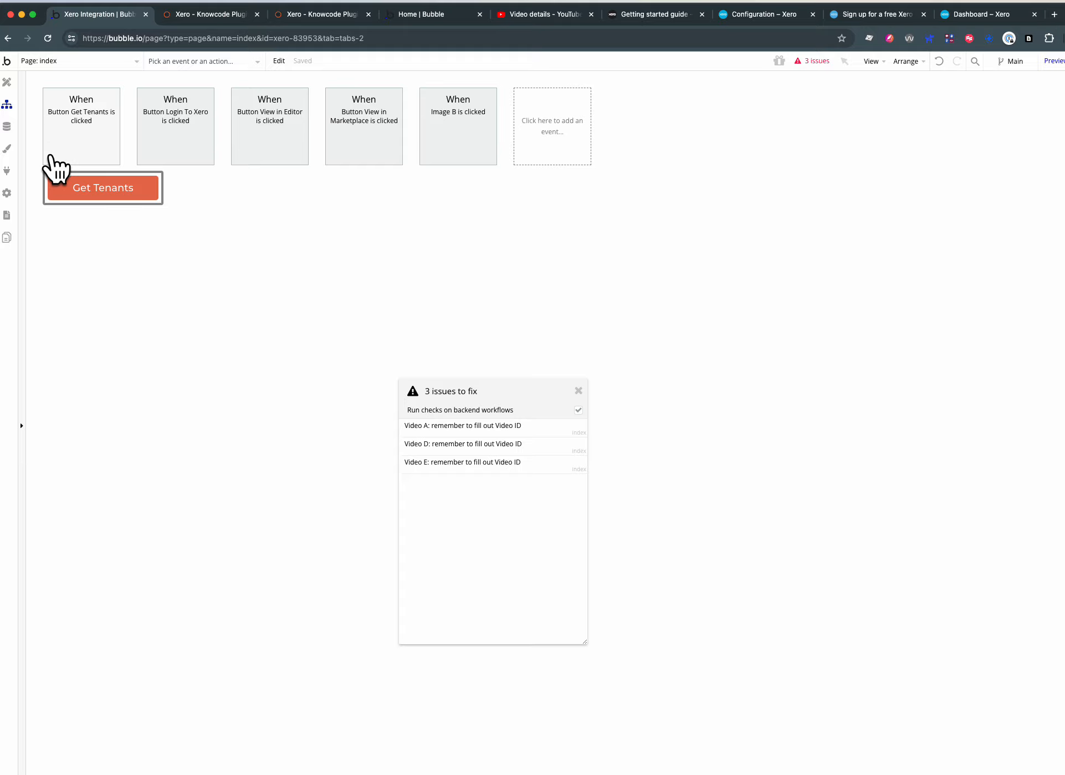
- Inspect the Login To Xero click workflow and its step creating a new xero auth
left_click(175, 127)
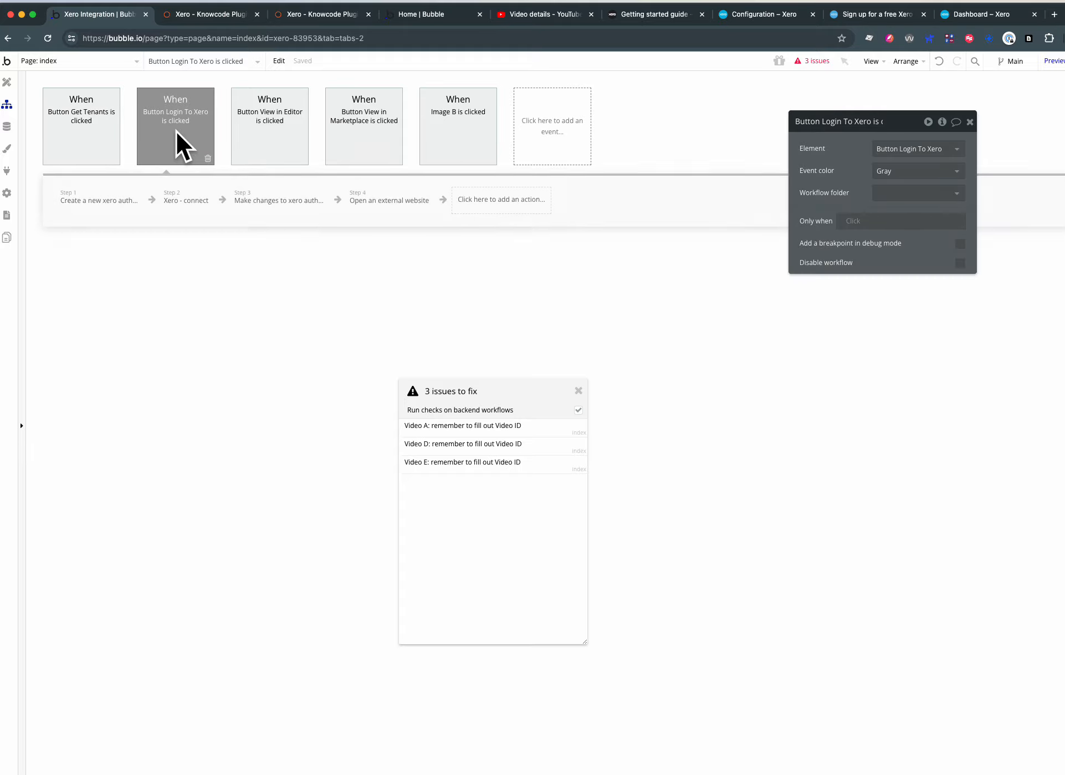
left_click(99, 200)
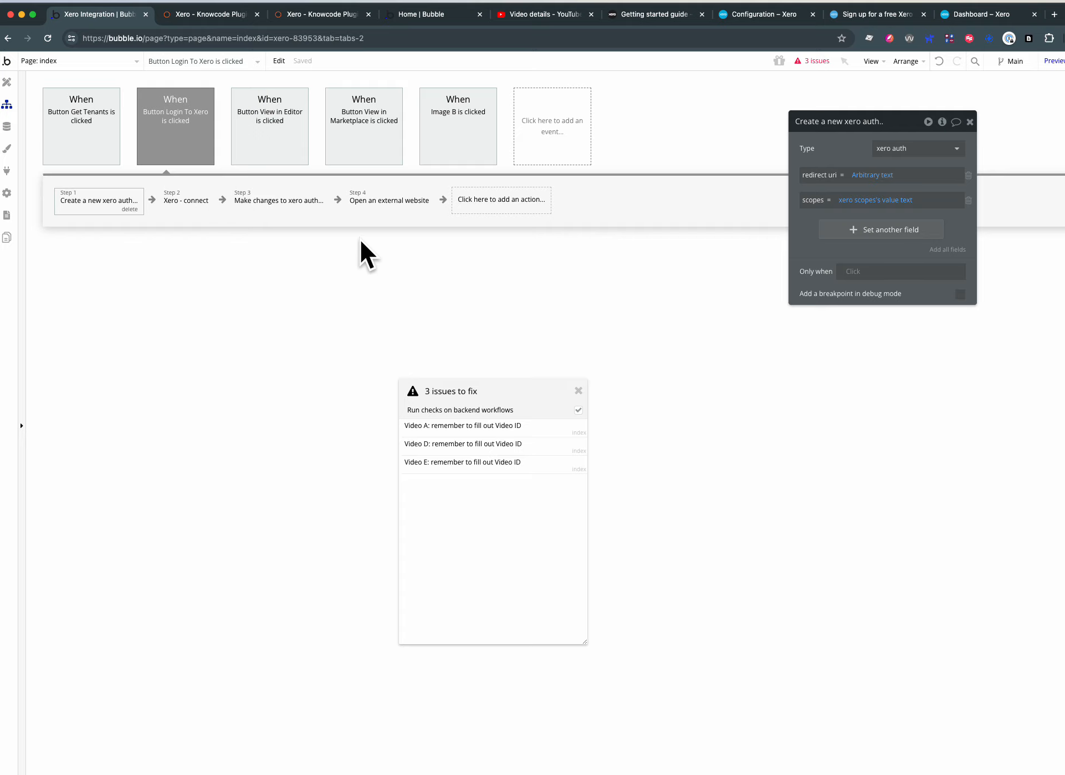
mouse_move(197, 211)
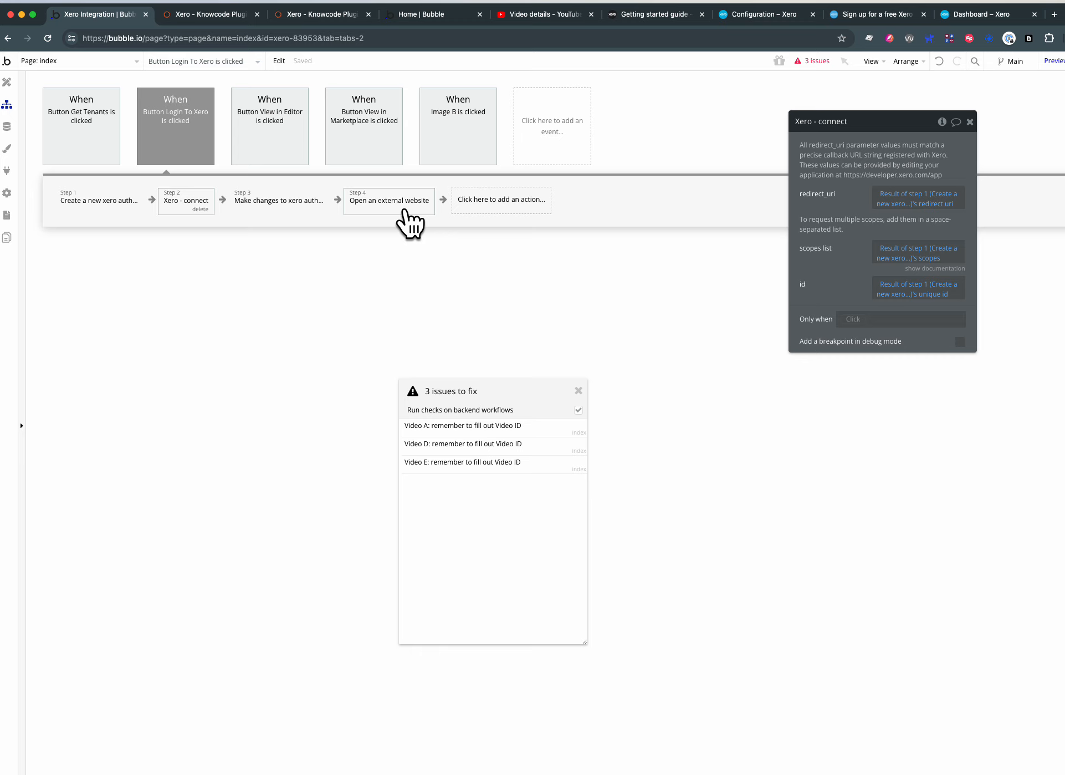
mouse_move(389, 217)
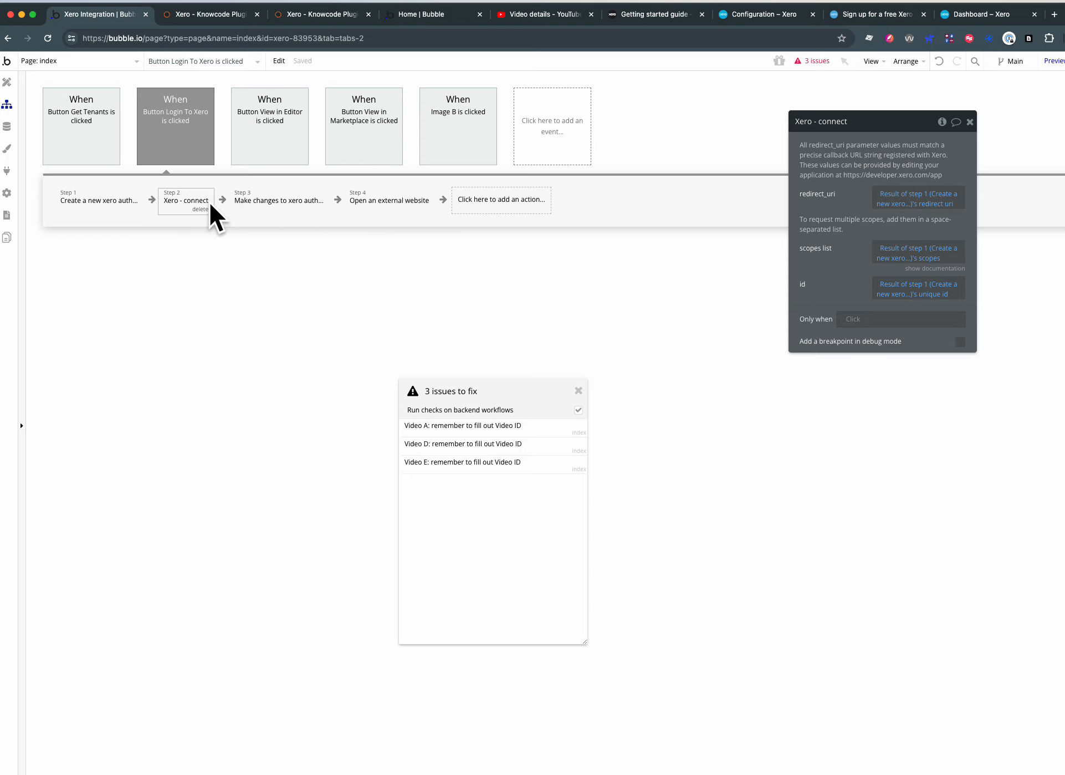
mouse_move(8, 170)
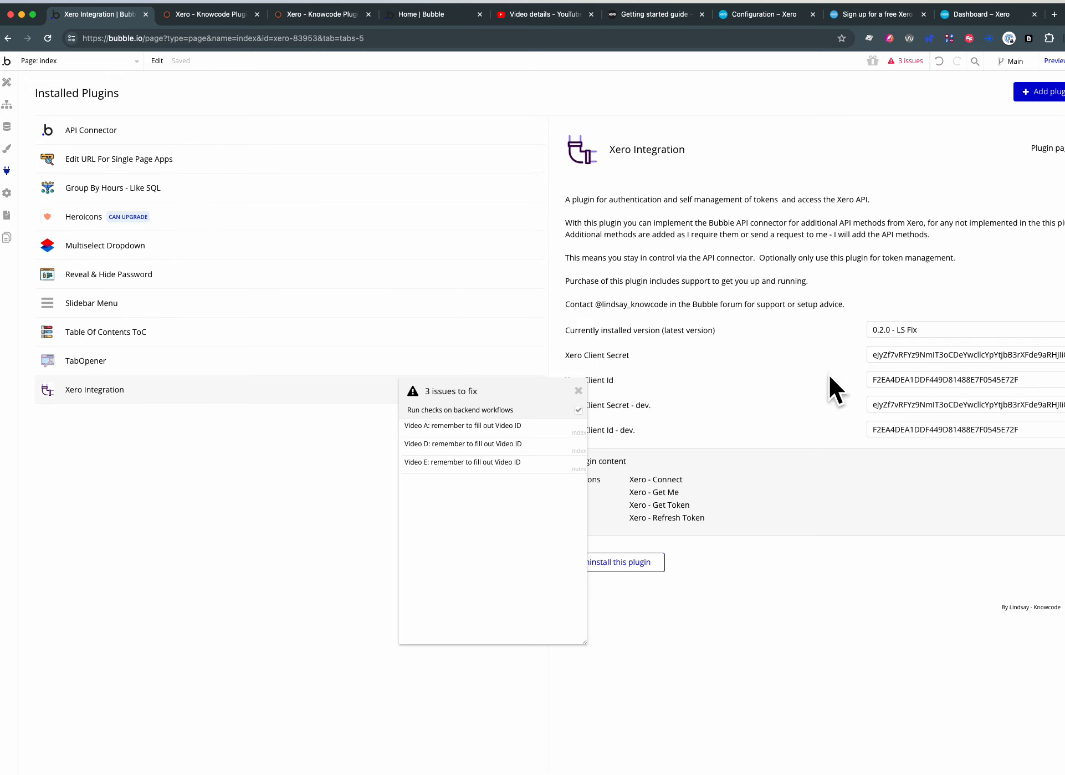
mouse_move(699, 245)
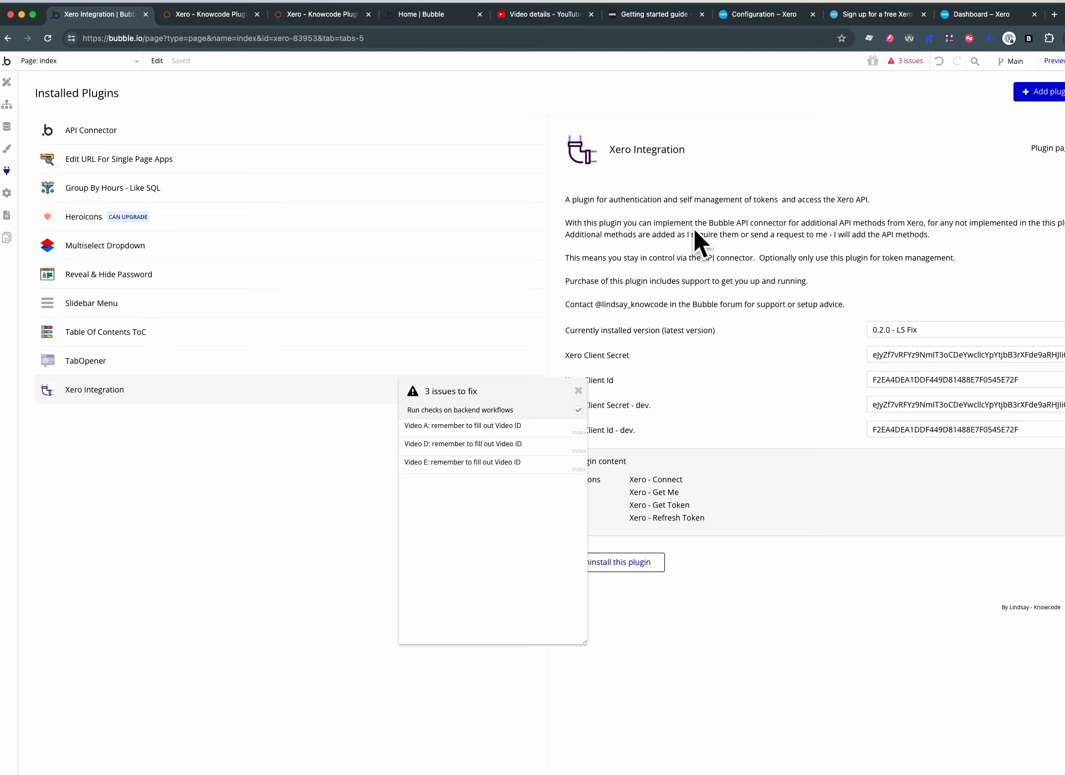
mouse_move(743, 285)
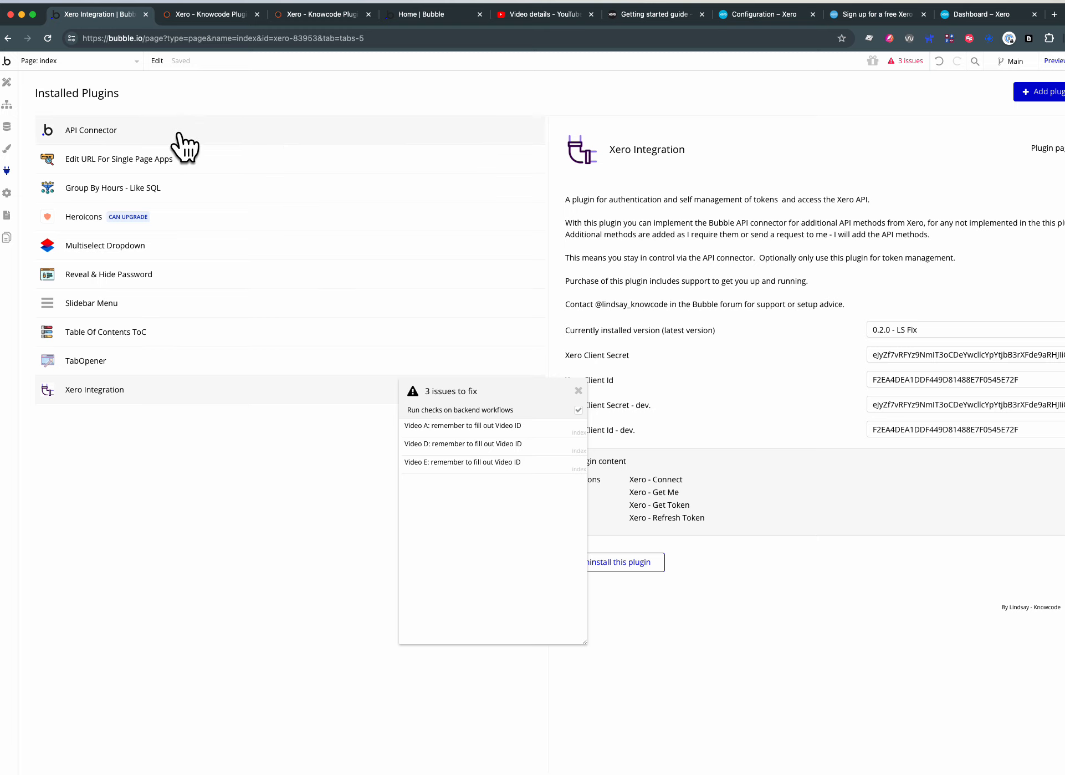
mouse_move(140, 119)
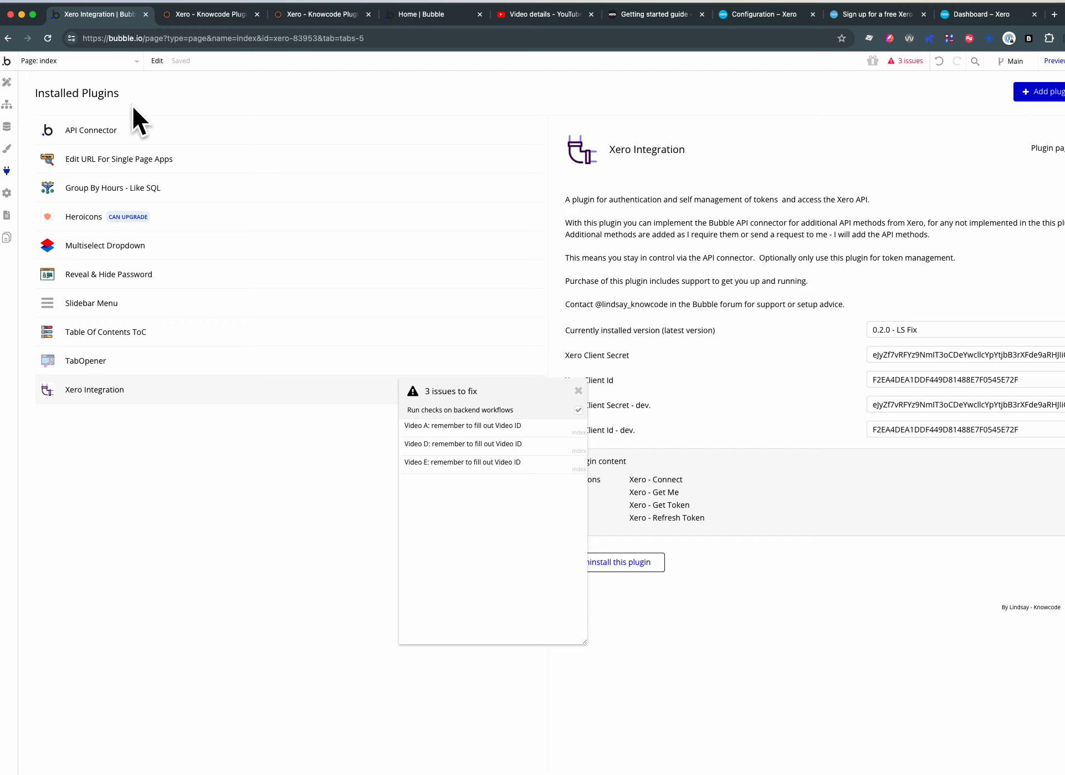
- Return from the Xero Integration plugin to the backend workflows
left_click(77, 61)
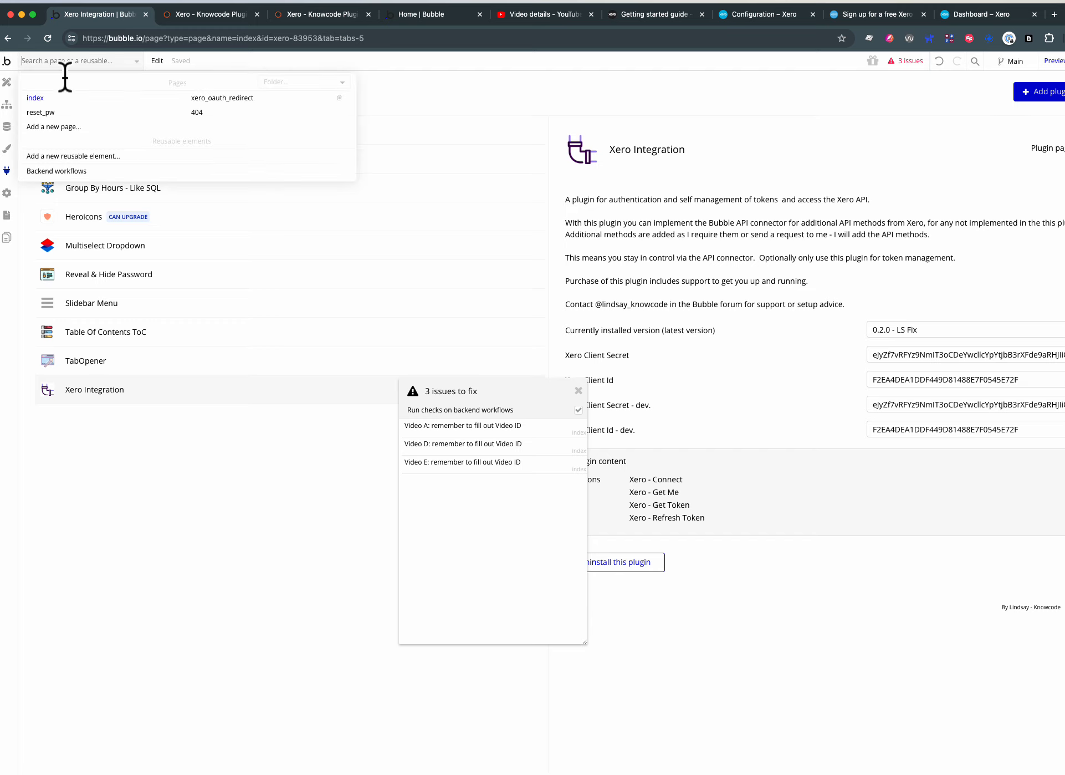
left_click(35, 98)
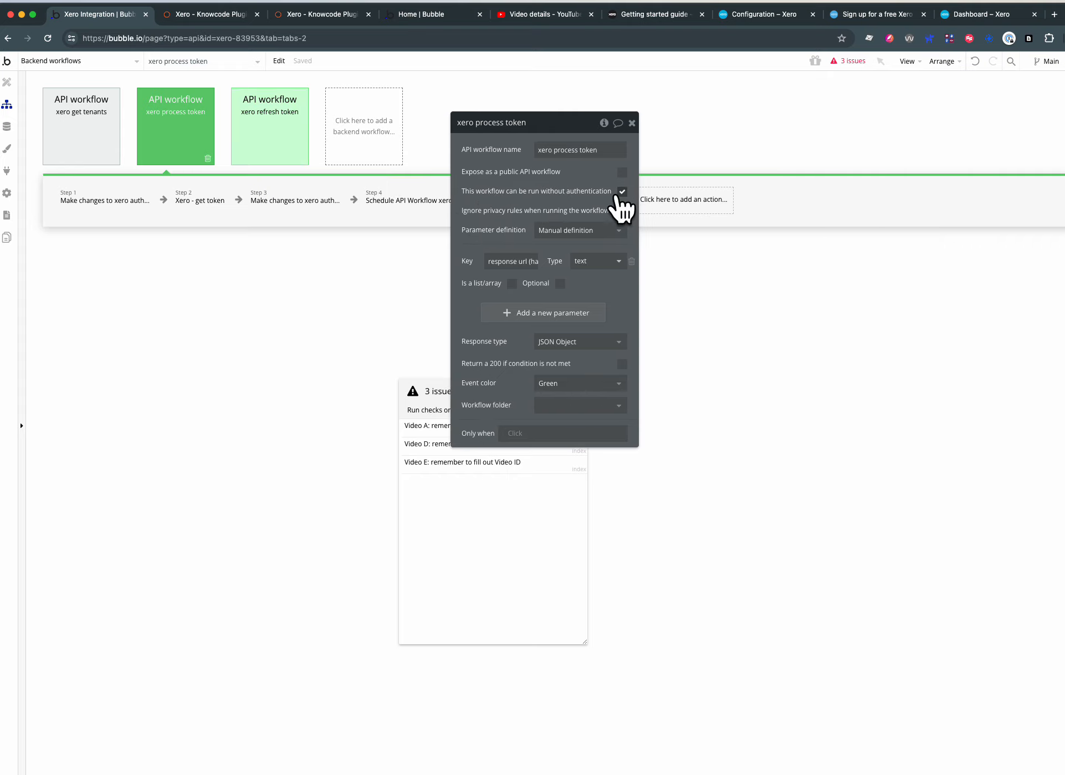
- Review the xero process token and xero refresh token workflows that ignore privacy rules
left_click(622, 209)
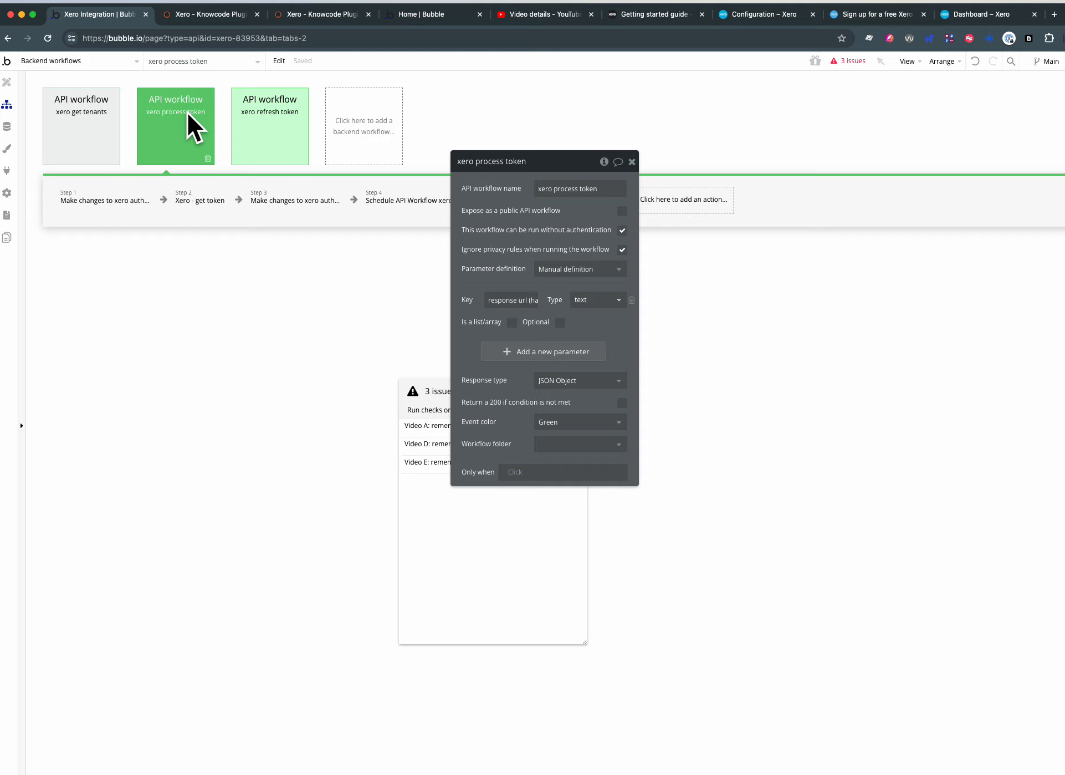
left_click(269, 126)
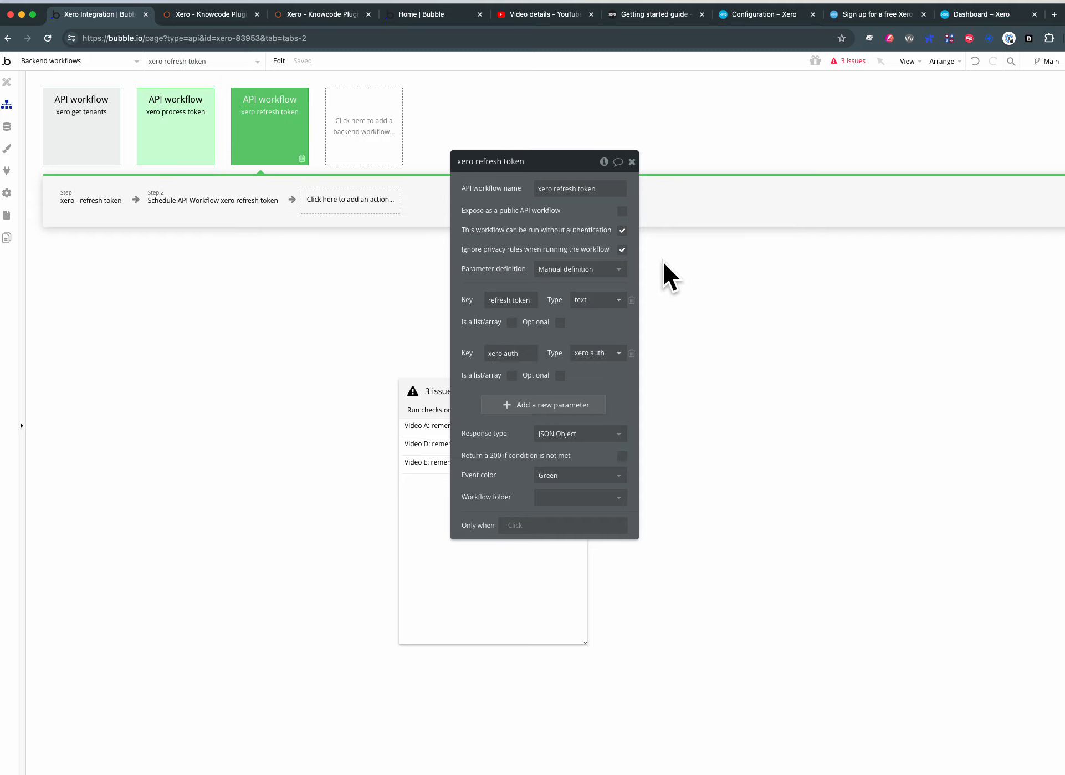
mouse_move(624, 265)
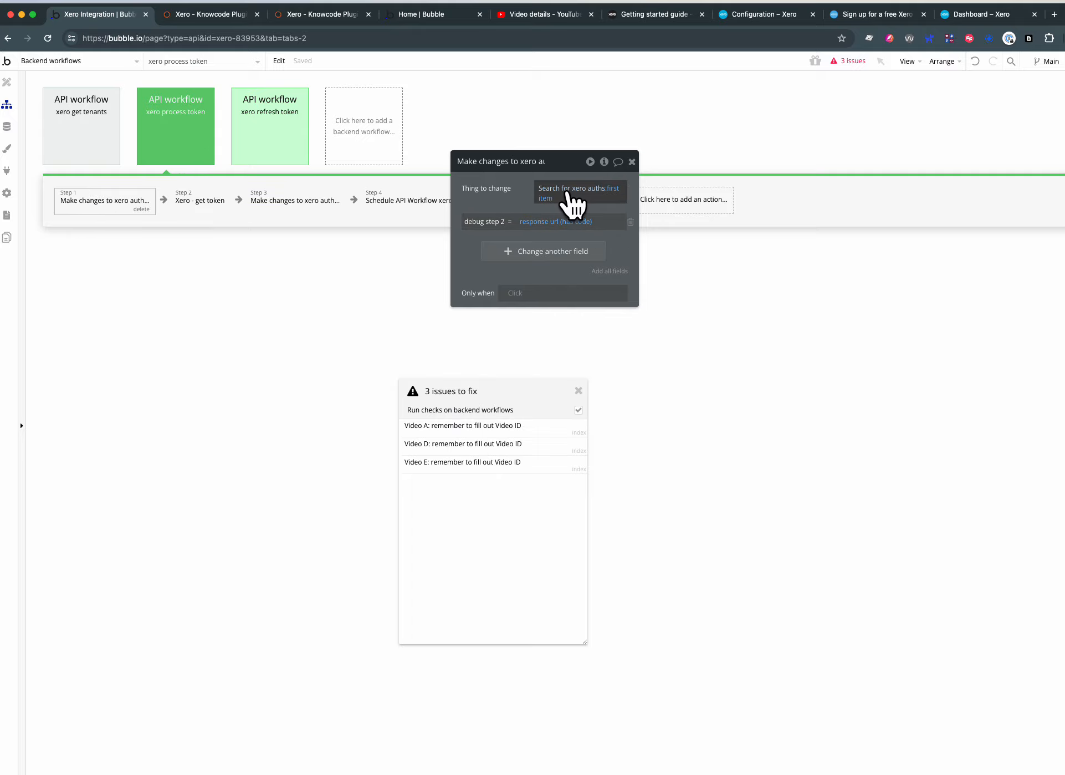
left_click(578, 193)
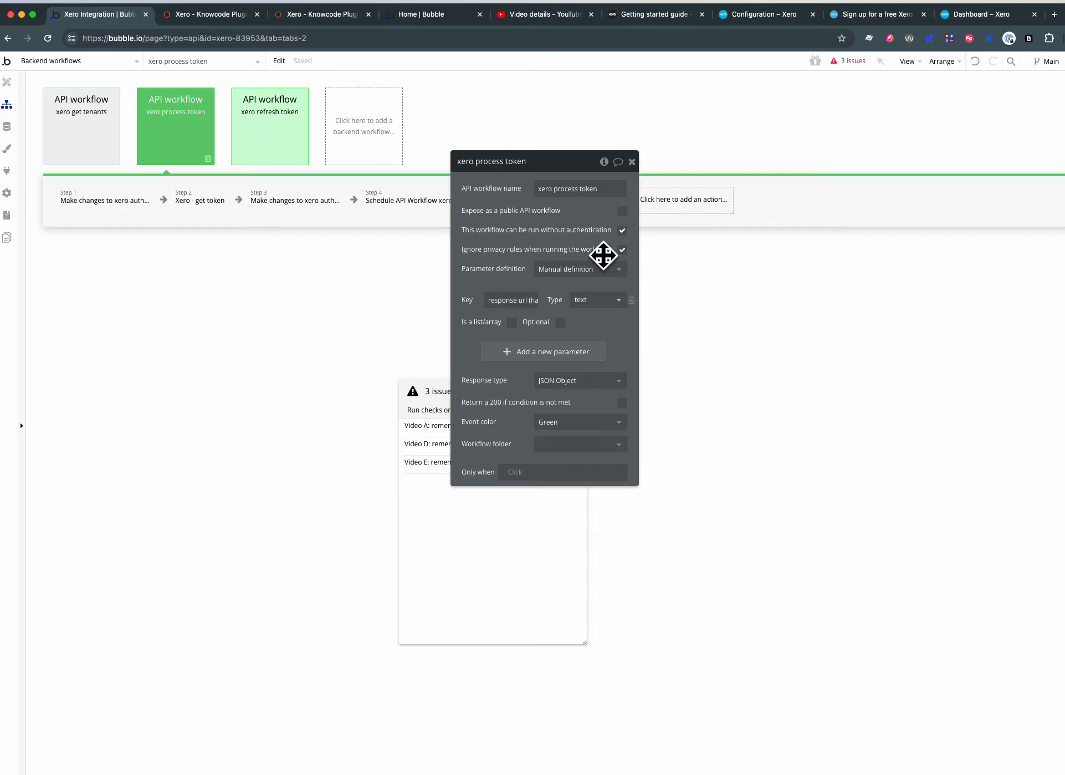
left_click(104, 200)
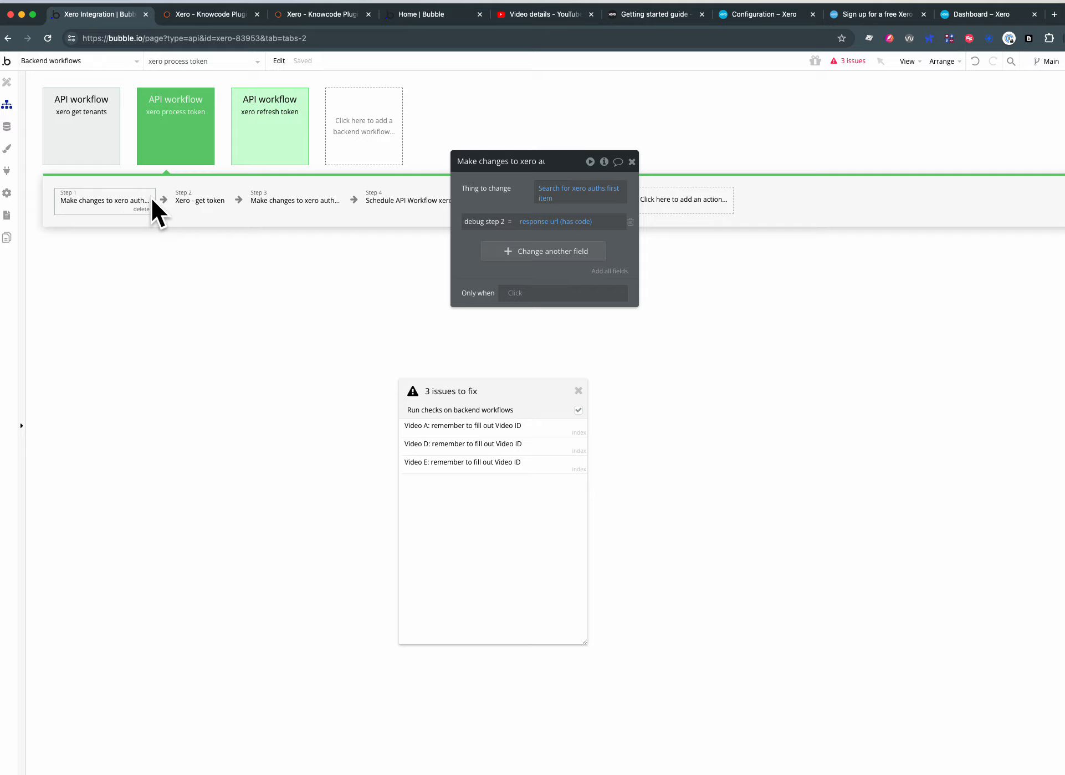
left_click(579, 192)
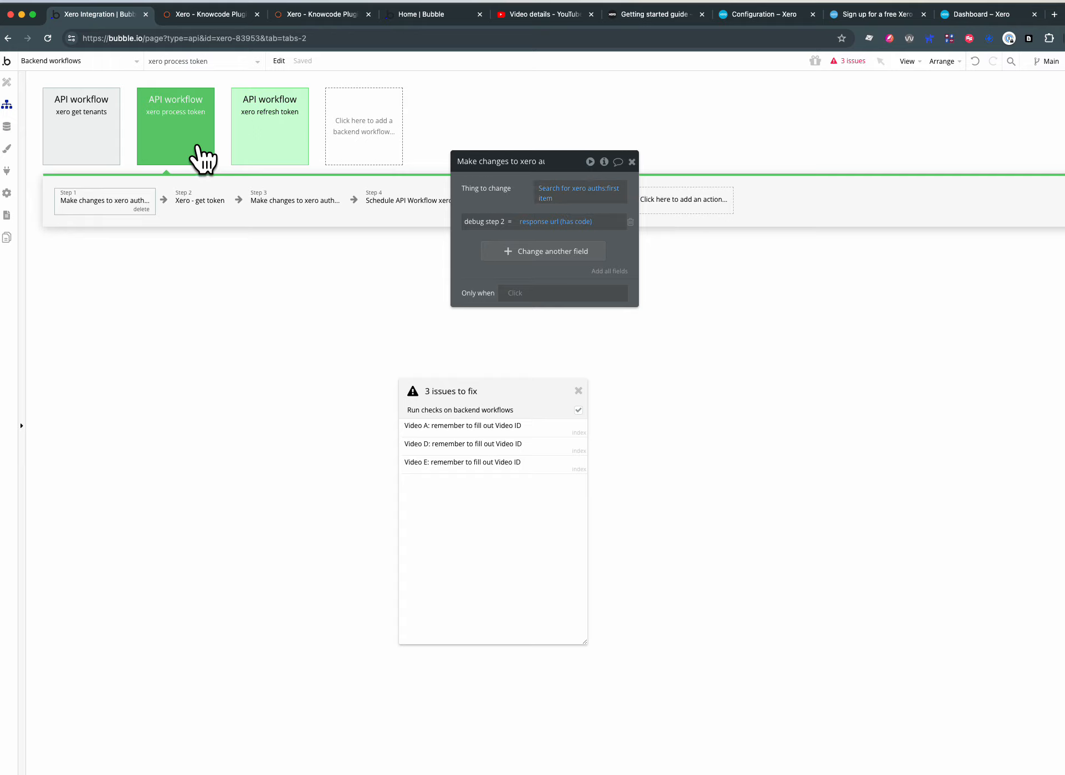
mouse_move(214, 153)
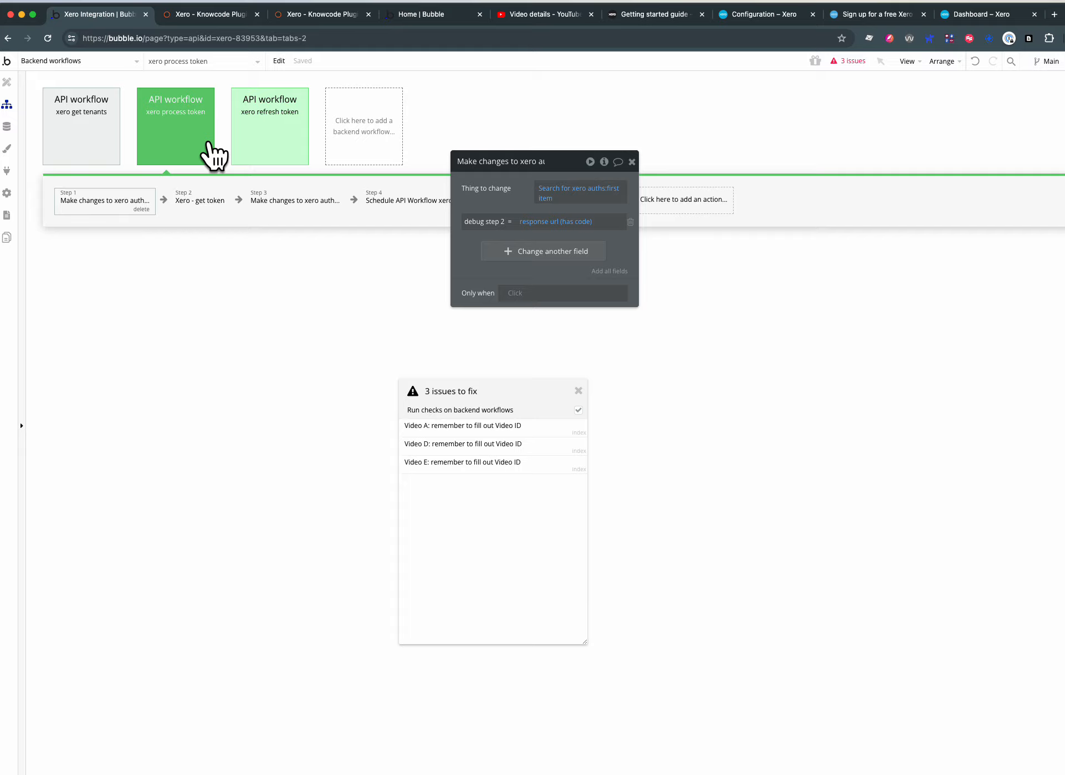
left_click(76, 61)
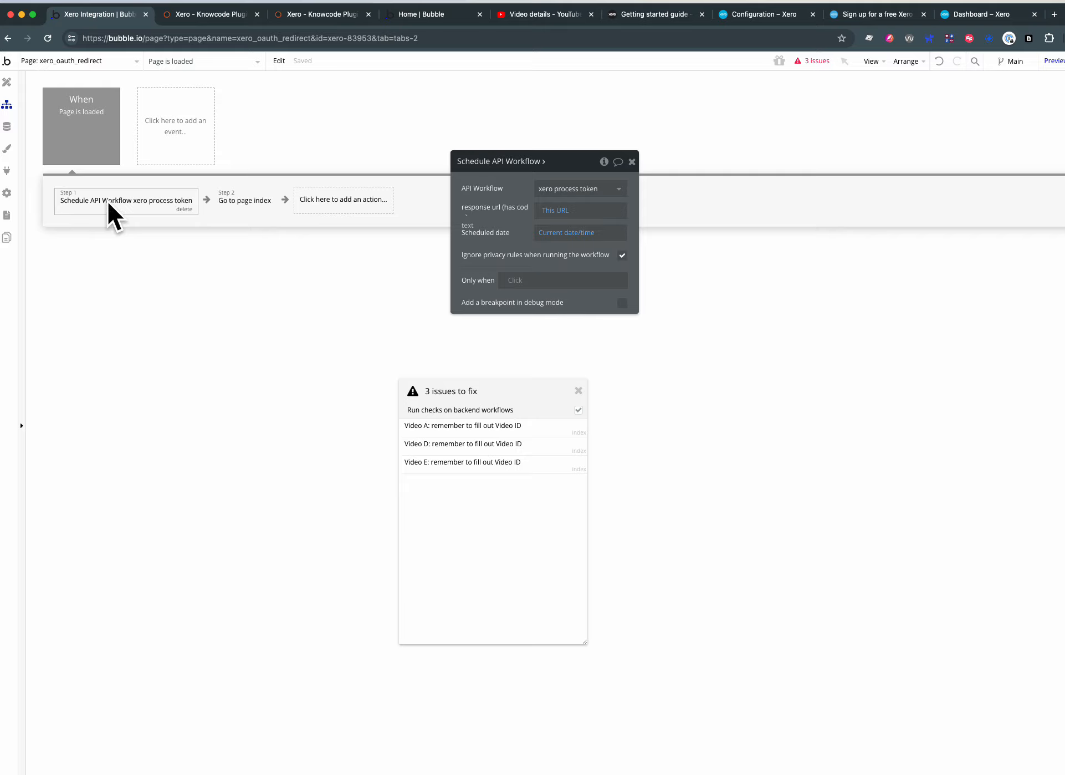
- Jump from the redirect page's scheduling step into the xero process token workflow
right_click(125, 201)
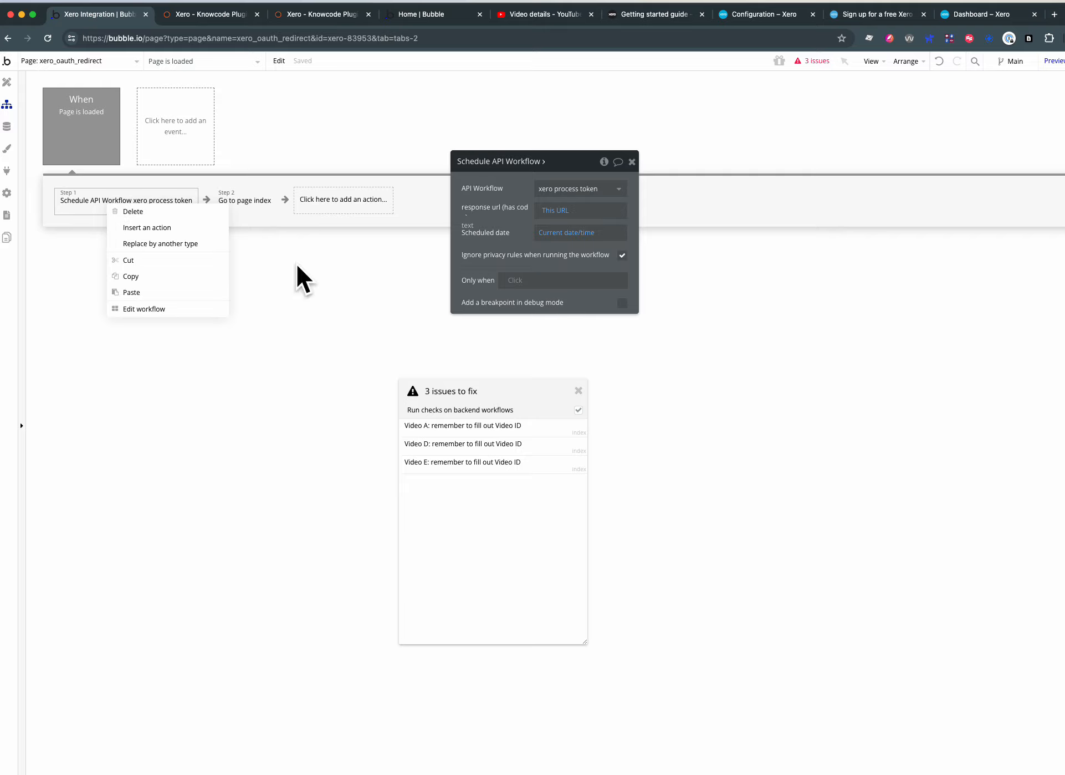
mouse_move(157, 278)
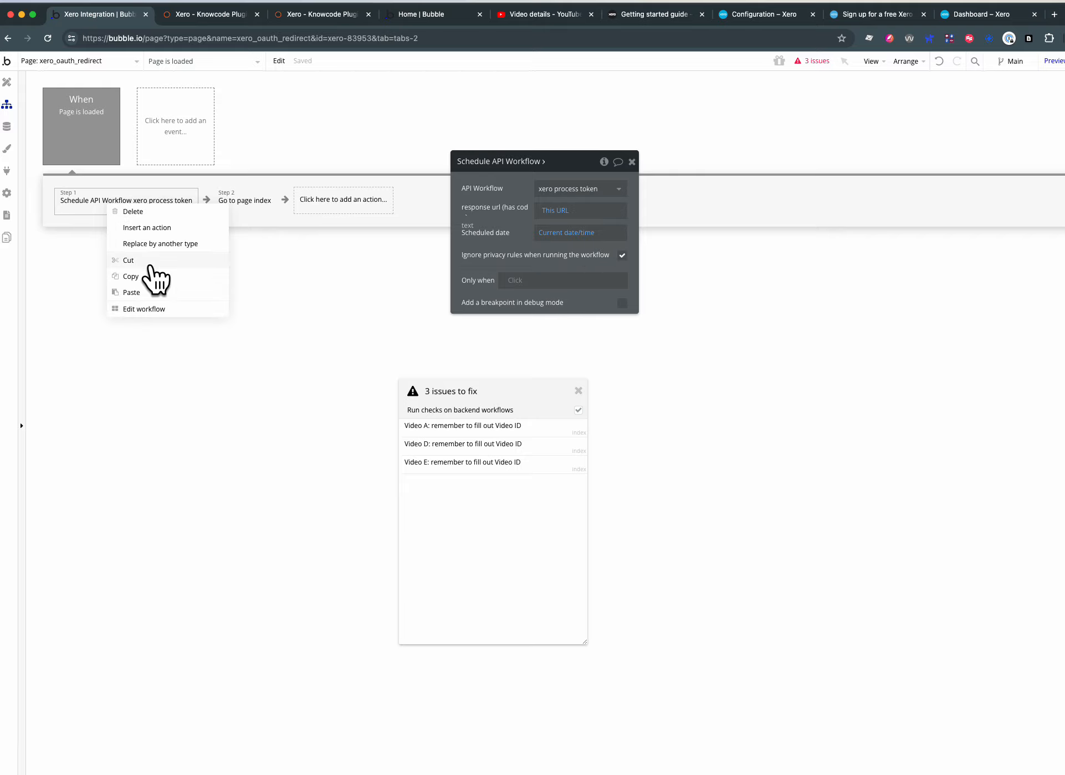
left_click(144, 309)
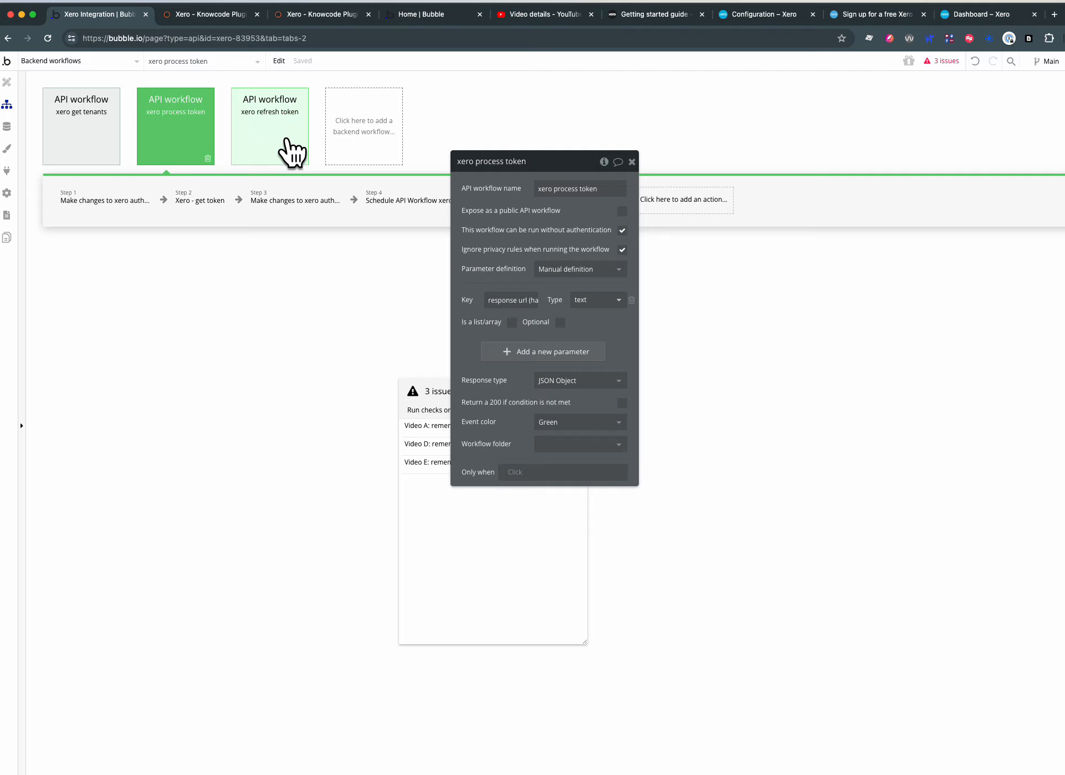
mouse_move(304, 178)
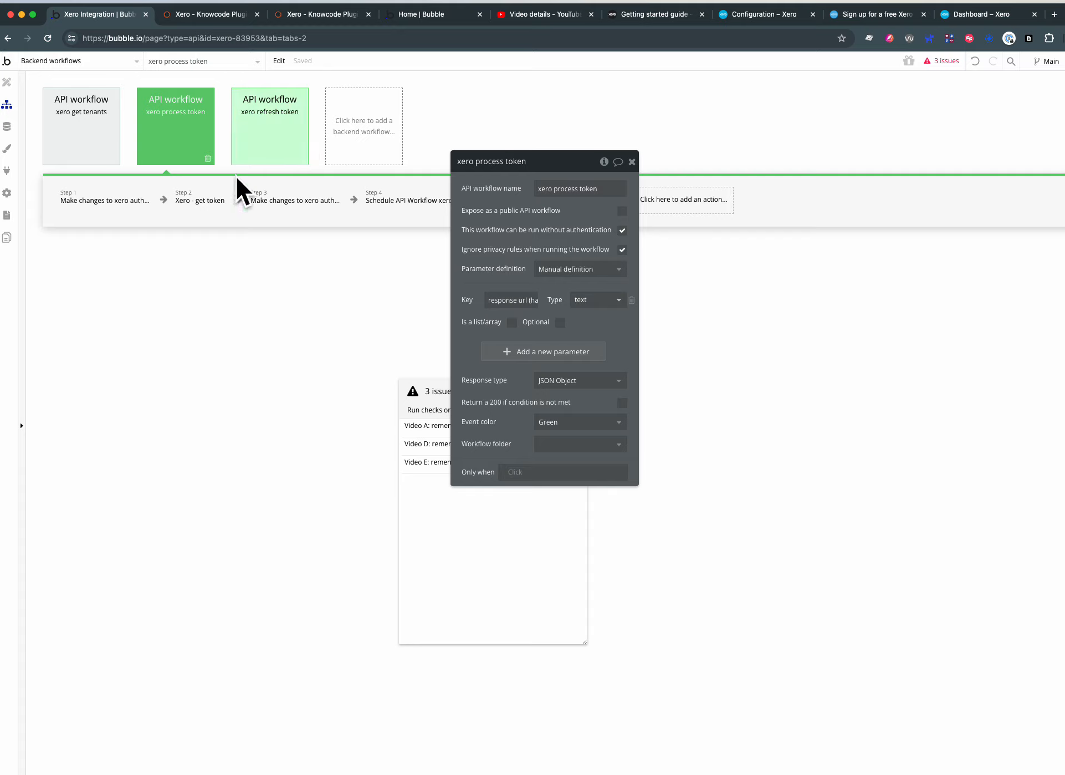
mouse_move(637, 257)
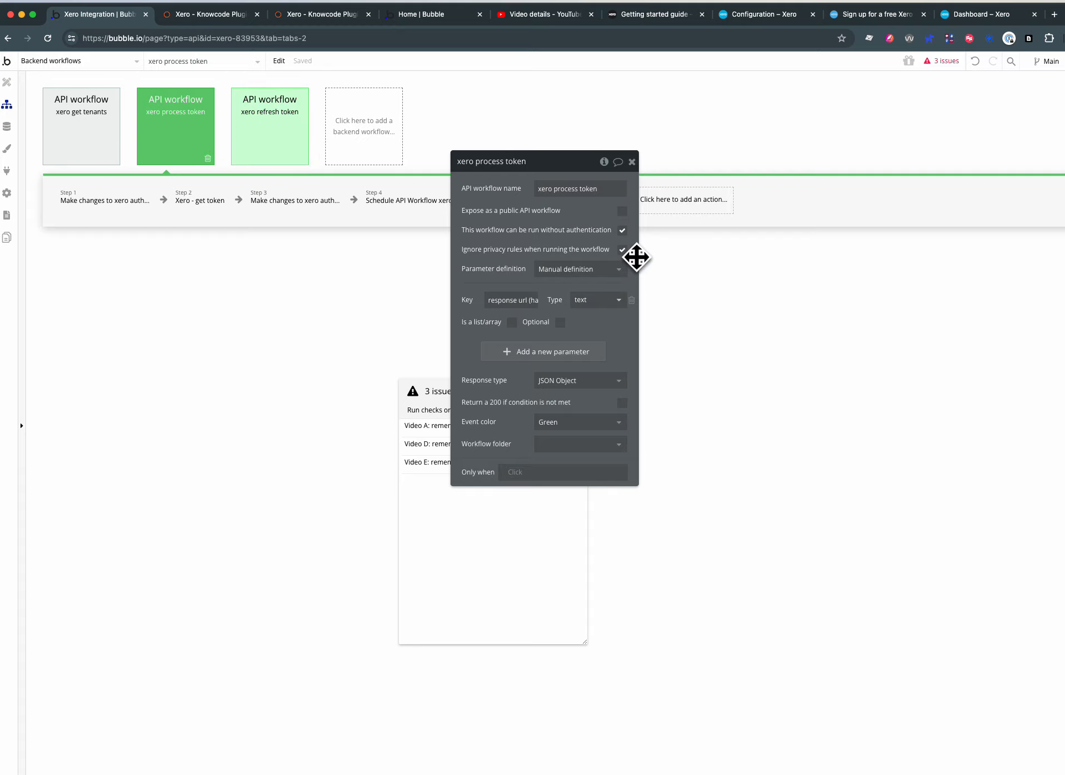
mouse_move(76, 129)
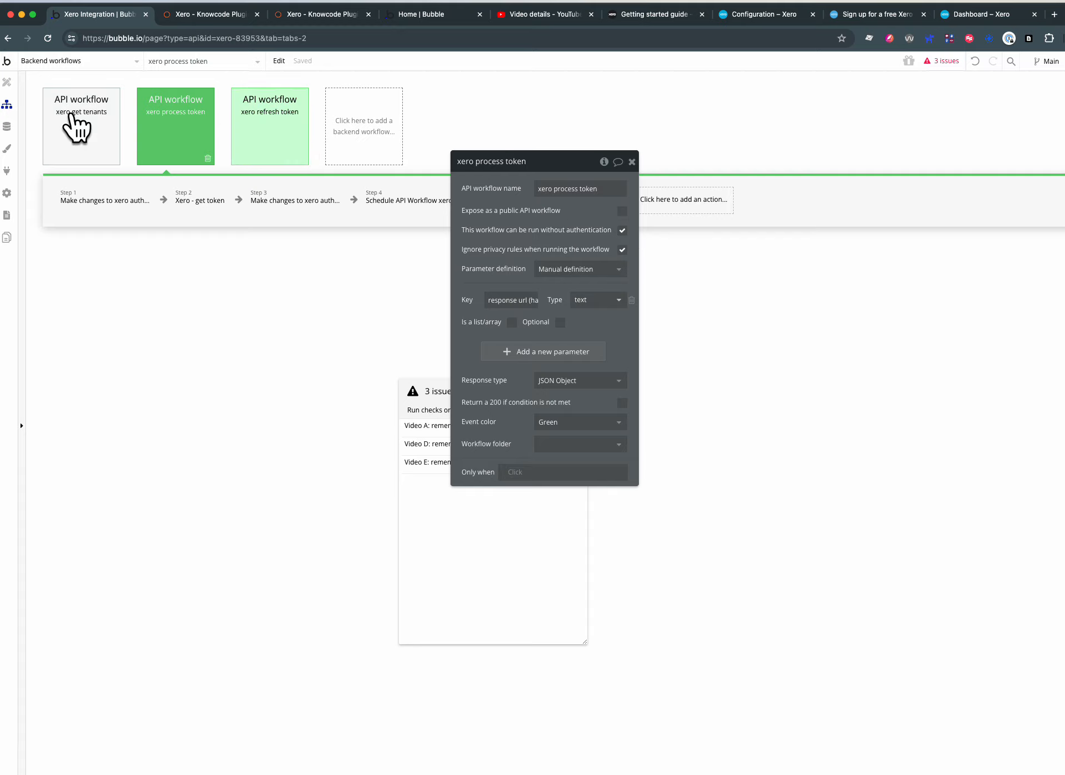
- Open the xero get tenants workflow with its settings and three steps
left_click(81, 127)
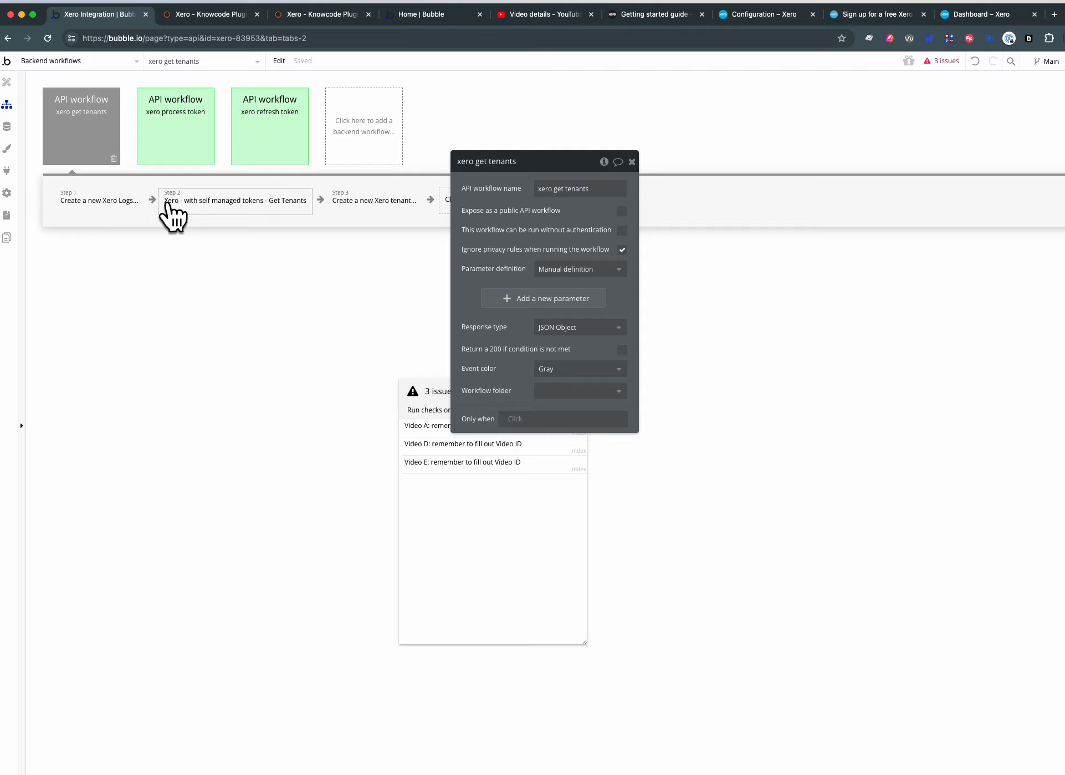
mouse_move(808, 105)
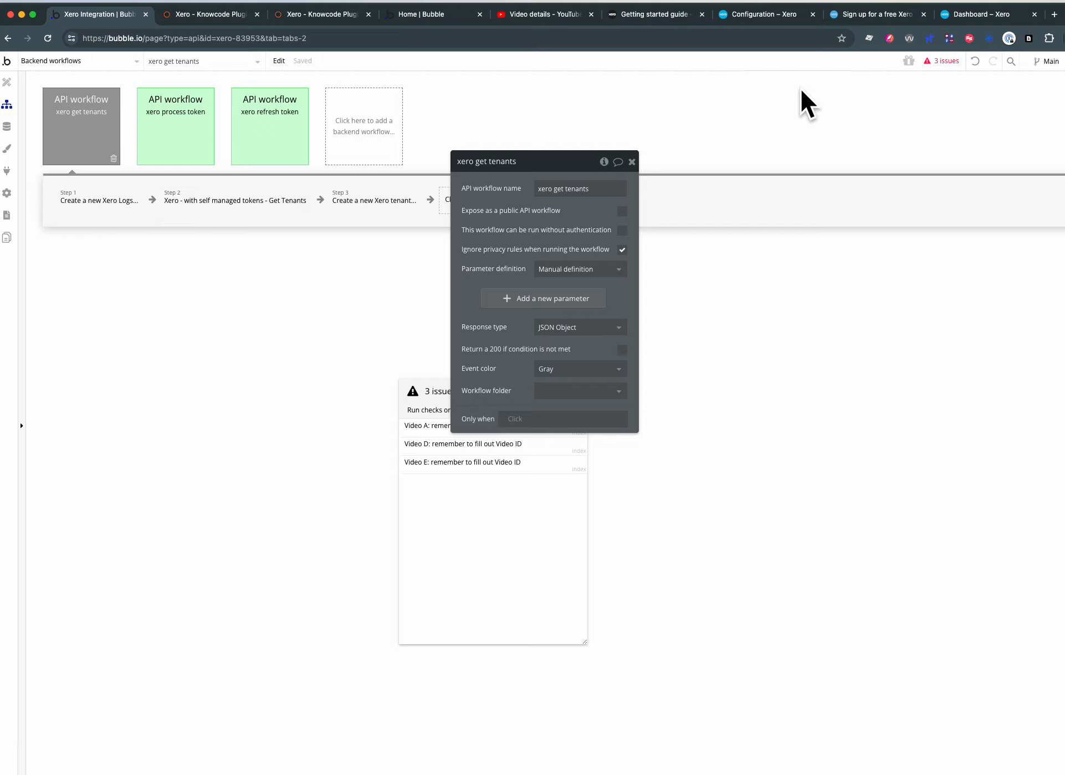
mouse_move(1002, 112)
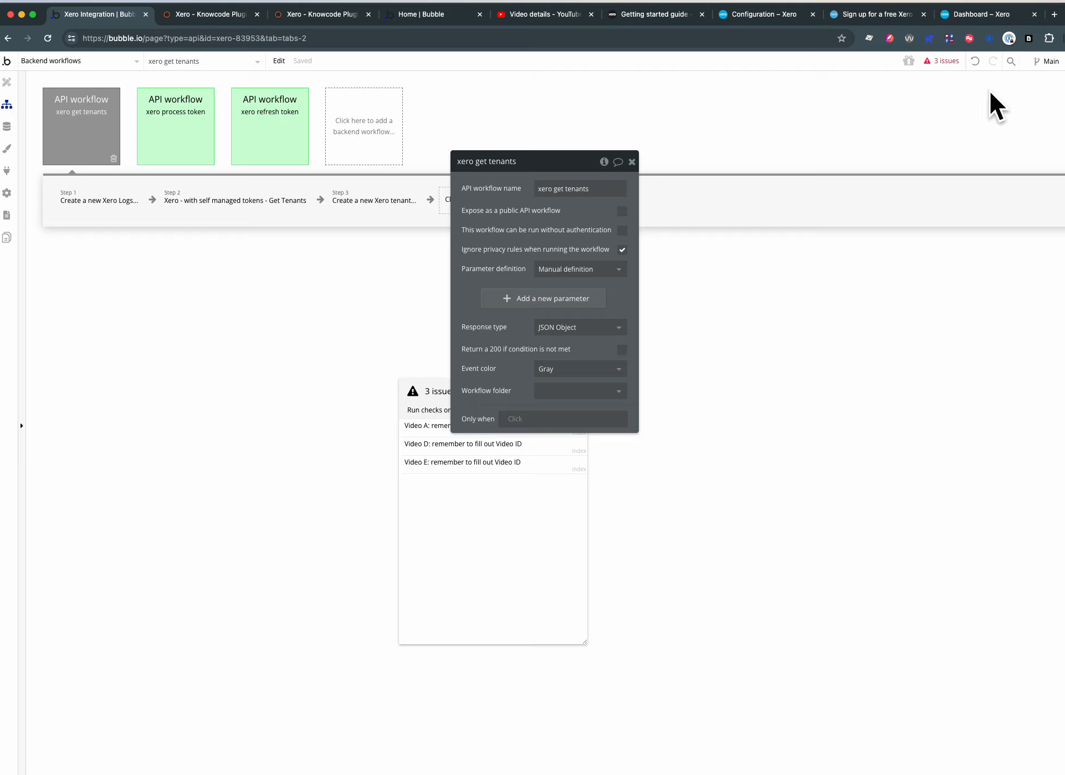